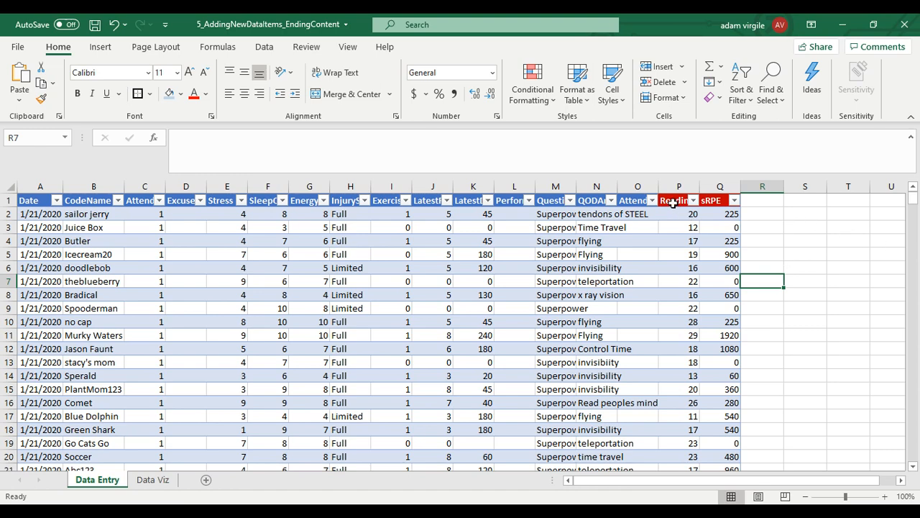
# Step: Inspect the Readiness Score and sRPE formulas for the first Data Entry rows
pyautogui.click(676, 200)
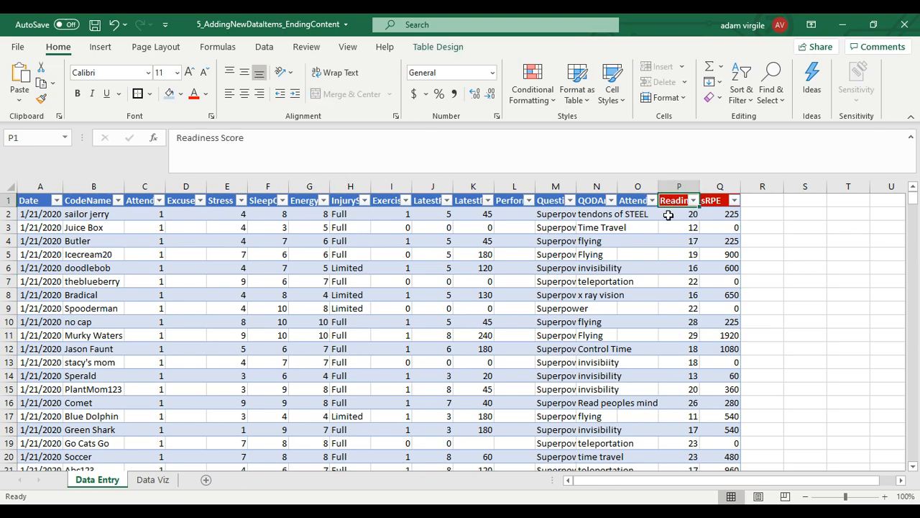
pyautogui.click(678, 214)
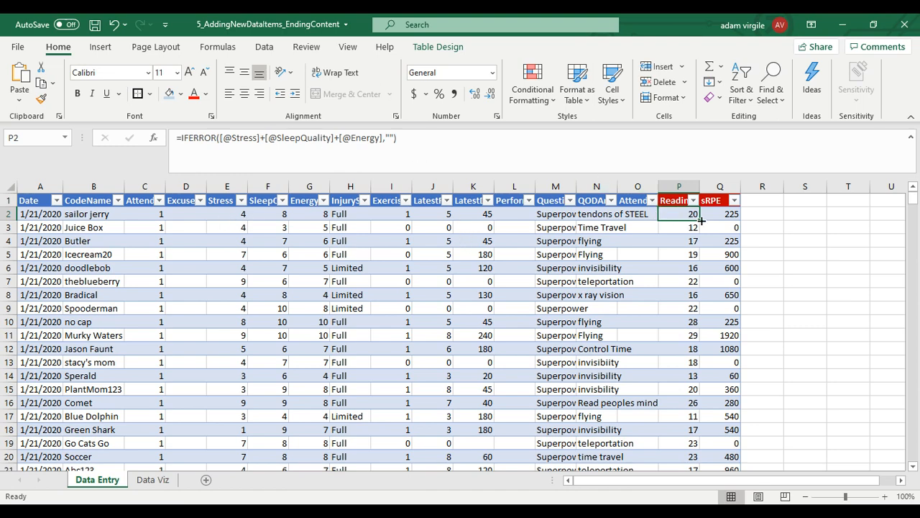
pyautogui.doubleClick(678, 213)
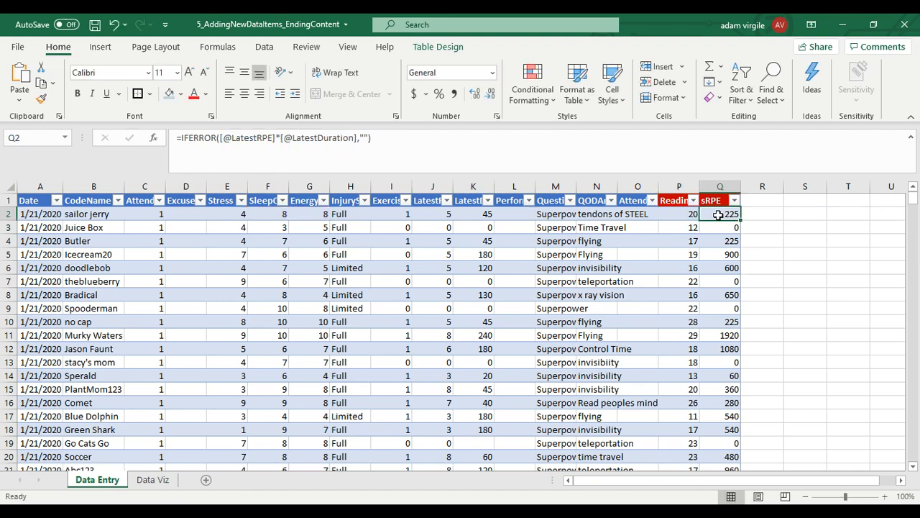
pyautogui.doubleClick(718, 213)
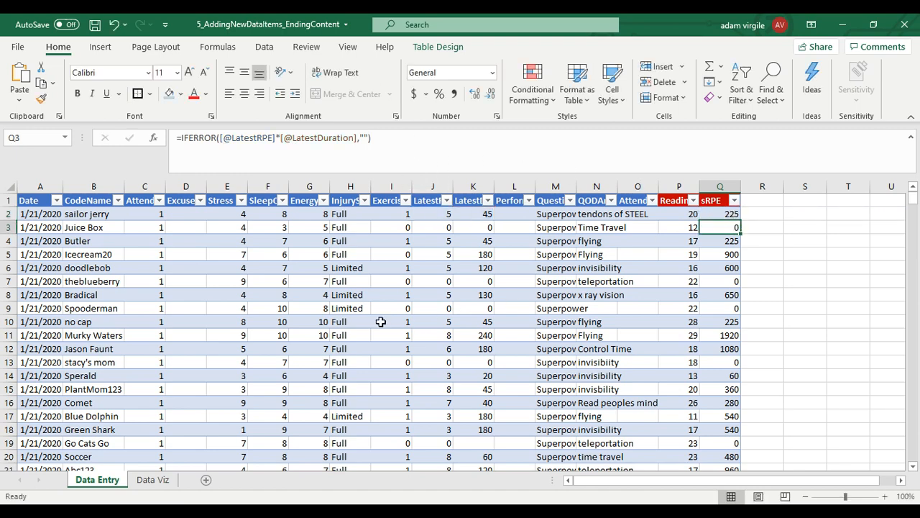
pyautogui.moveTo(333, 322)
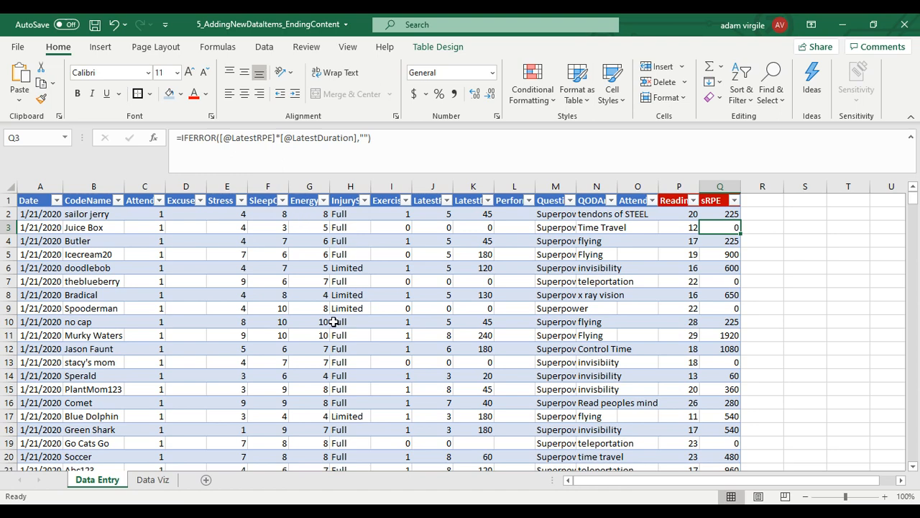
pyautogui.moveTo(715, 237)
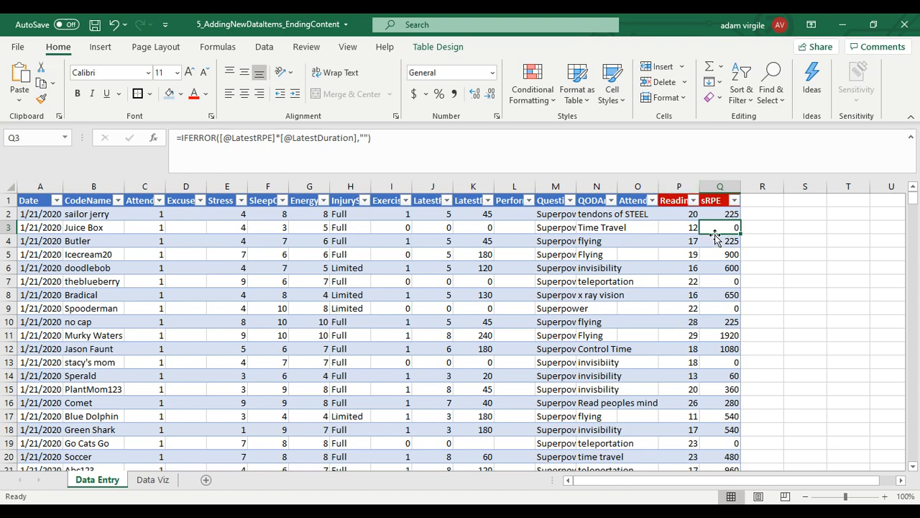
pyautogui.moveTo(466, 213)
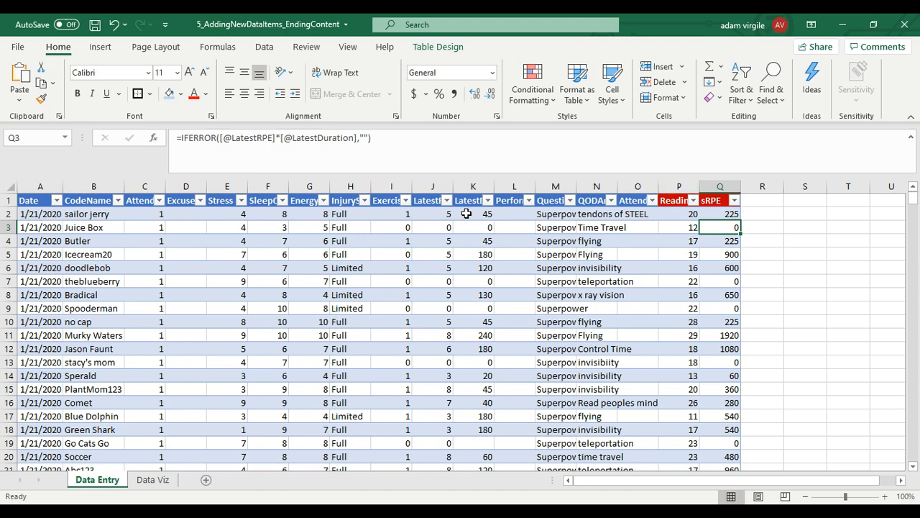
pyautogui.moveTo(493, 233)
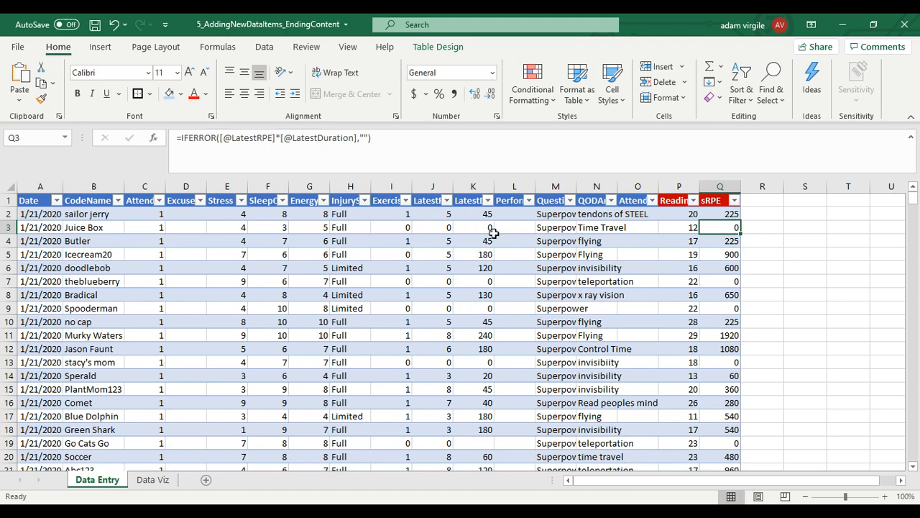
pyautogui.moveTo(694, 252)
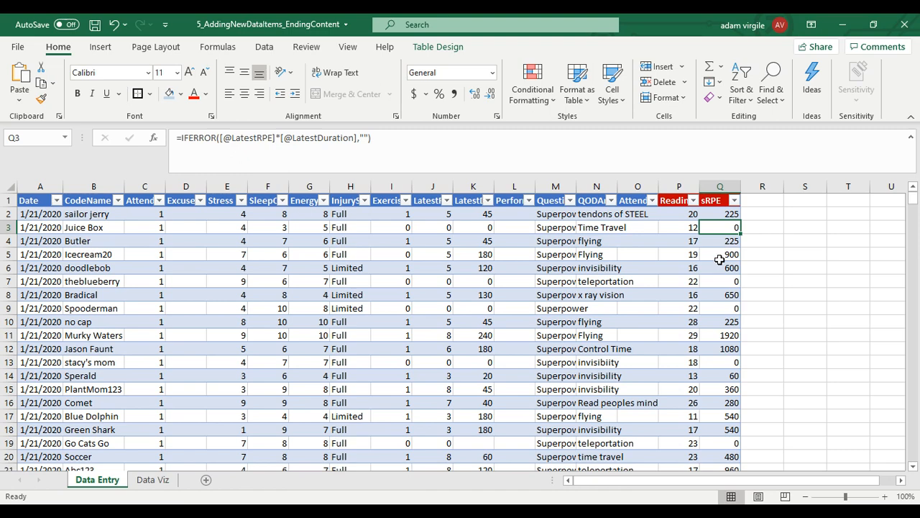
pyautogui.moveTo(723, 238)
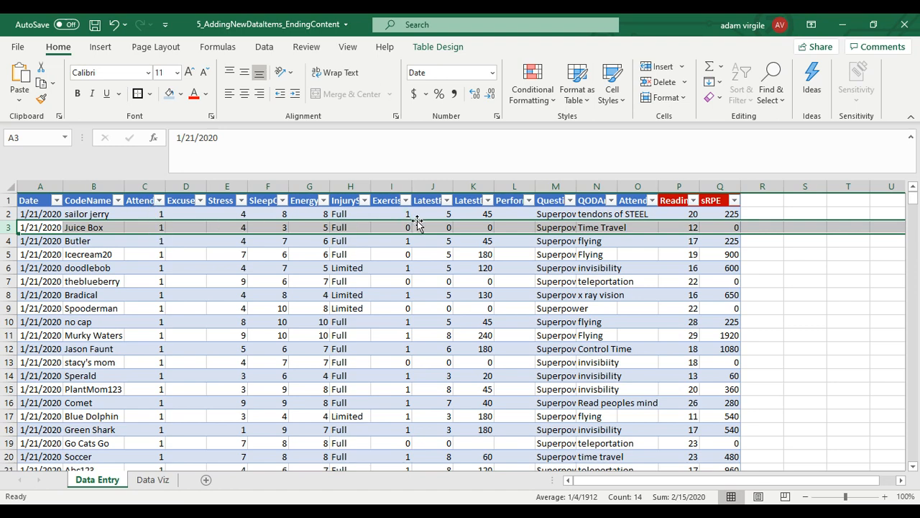
pyautogui.moveTo(724, 228)
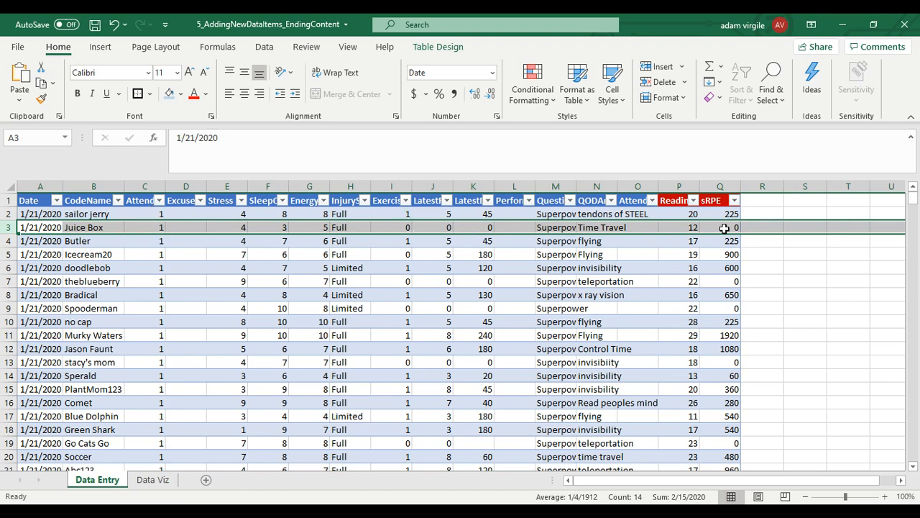
pyautogui.click(719, 227)
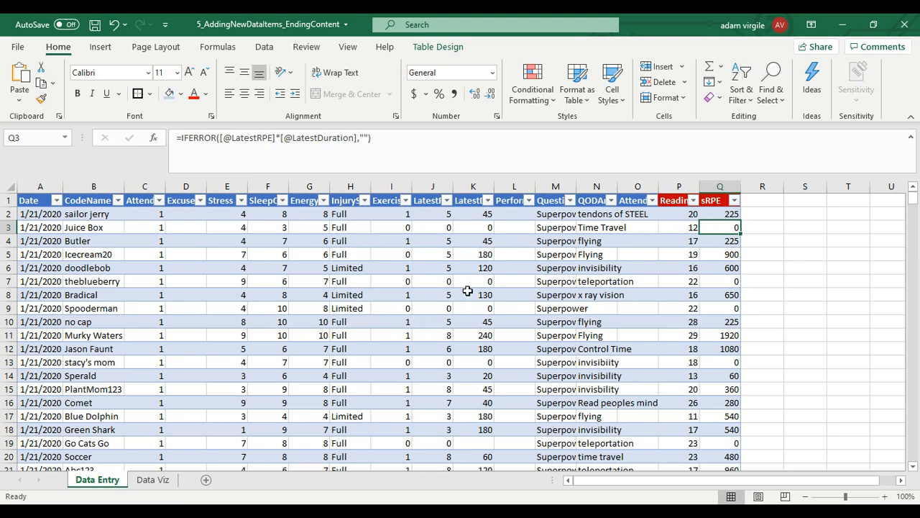
pyautogui.moveTo(415, 300)
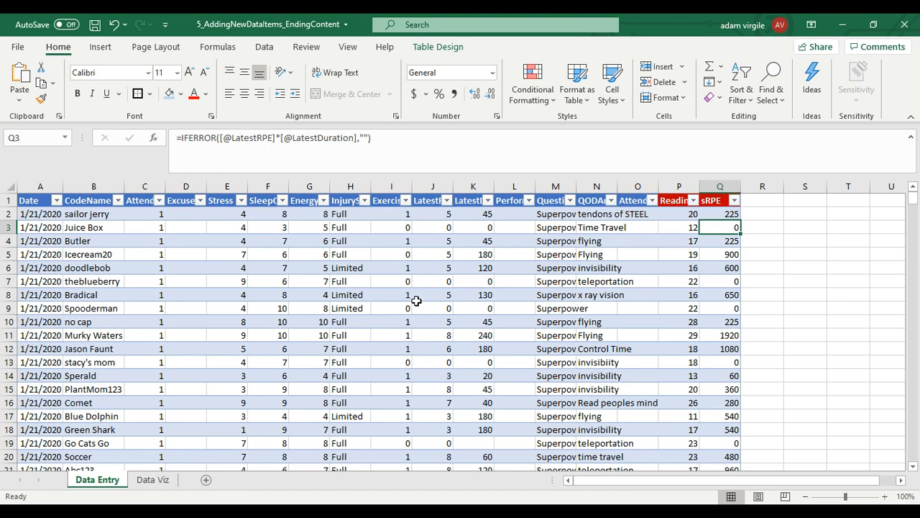
# Step: Enter 0 in C25 for Mep and confirm row 25's sRPE formula returns 0
pyautogui.scroll(-3)
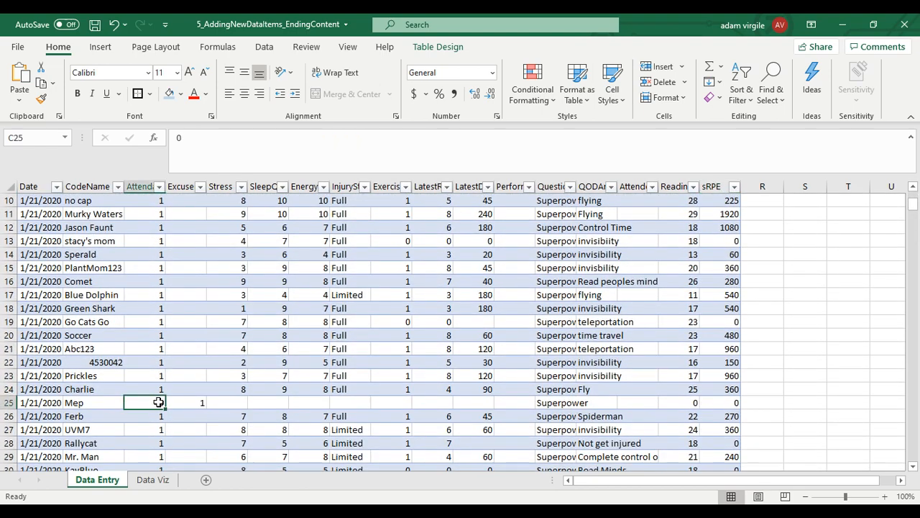
pyautogui.write('0')
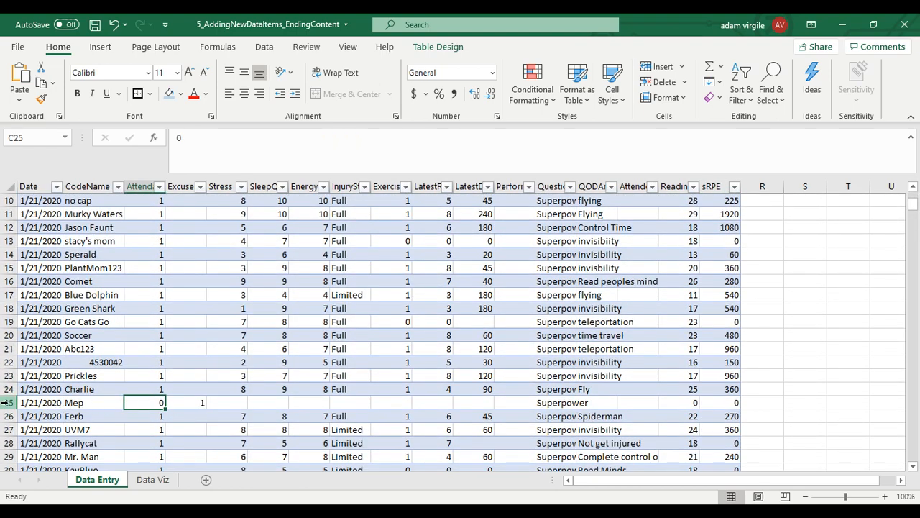
pyautogui.click(40, 402)
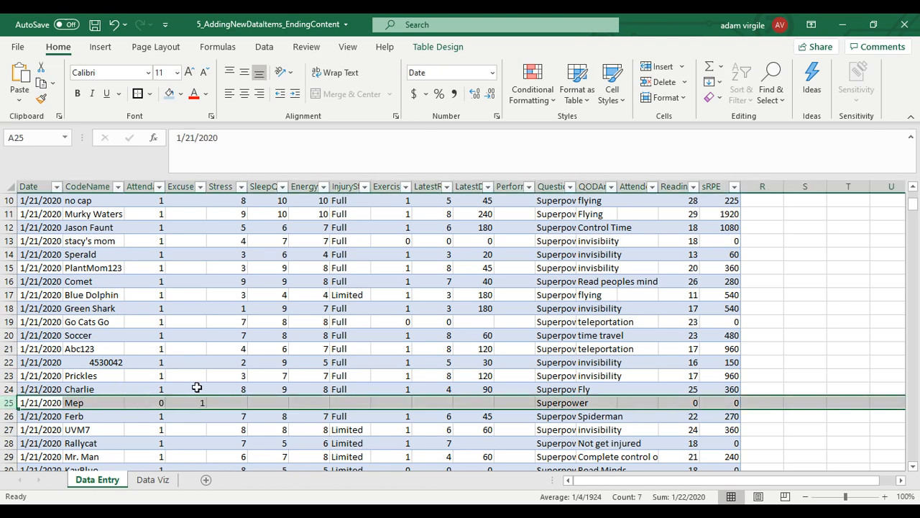
pyautogui.moveTo(692, 404)
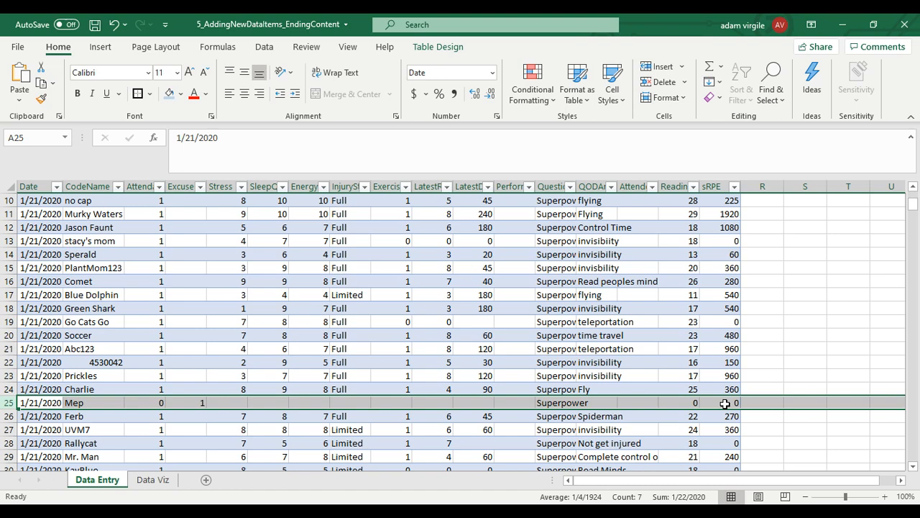
pyautogui.click(719, 402)
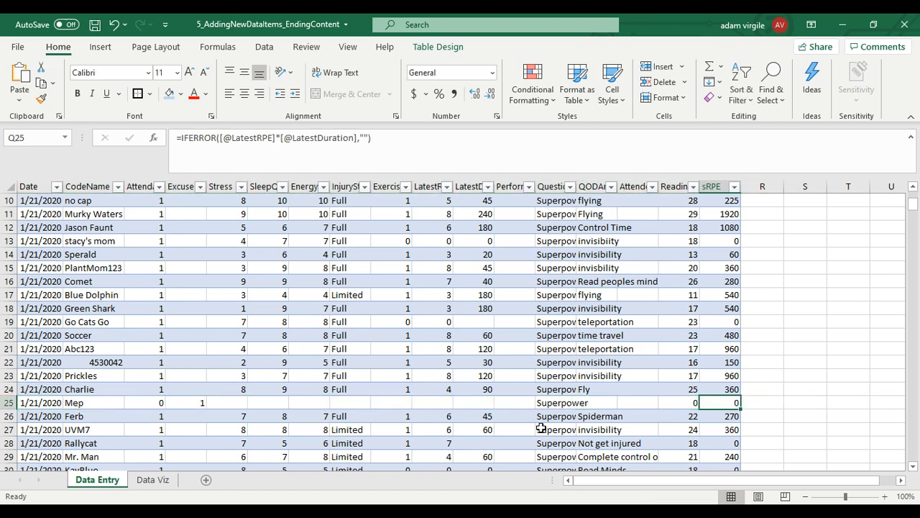
# Step: Compare Data Viz's A10 AVERAGE formula with Mep's and Charlie's Data Entry rows
pyautogui.click(153, 480)
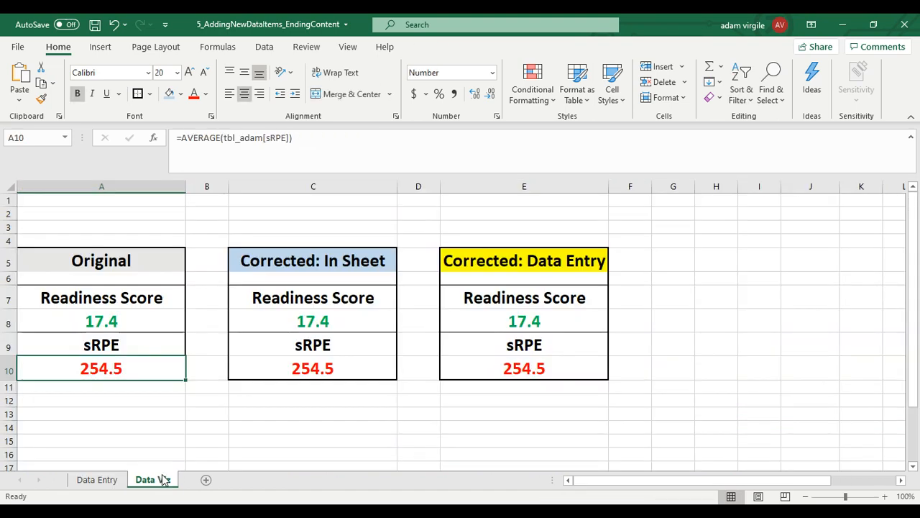
pyautogui.click(152, 479)
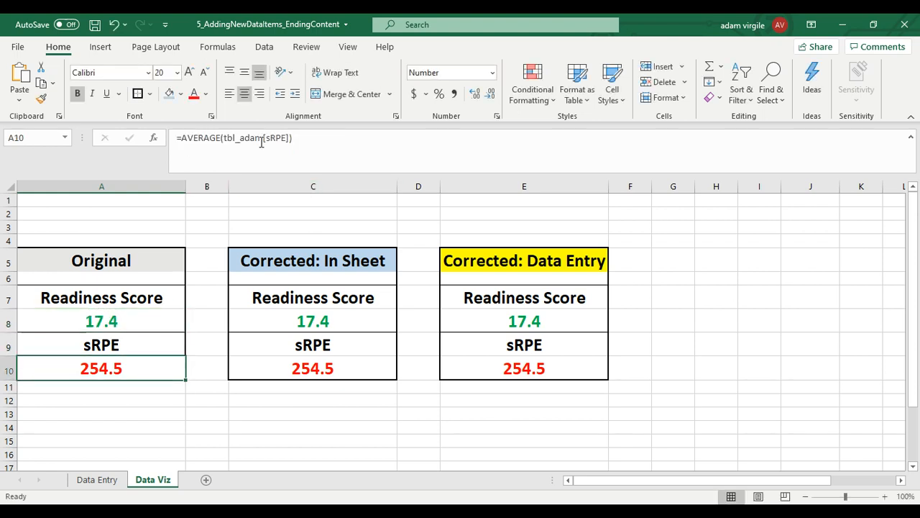
pyautogui.doubleClick(101, 367)
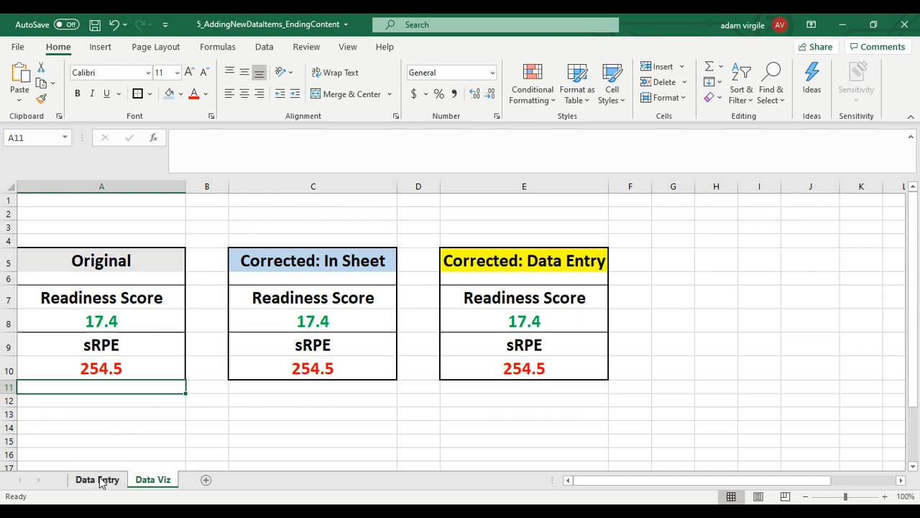
pyautogui.click(97, 479)
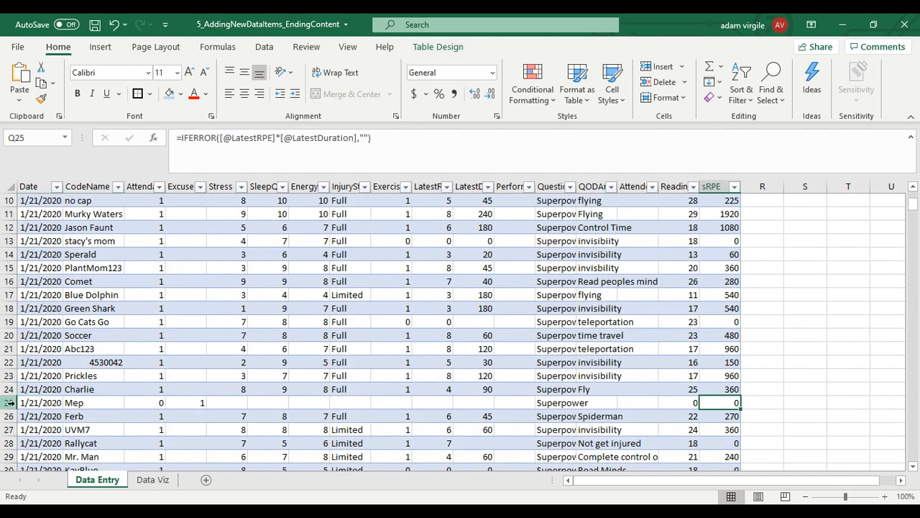
pyautogui.click(10, 402)
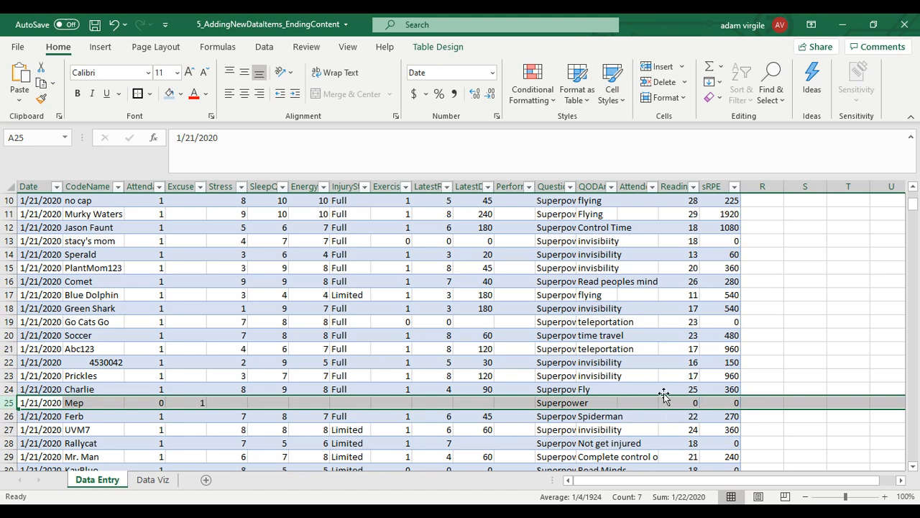
pyautogui.moveTo(726, 402)
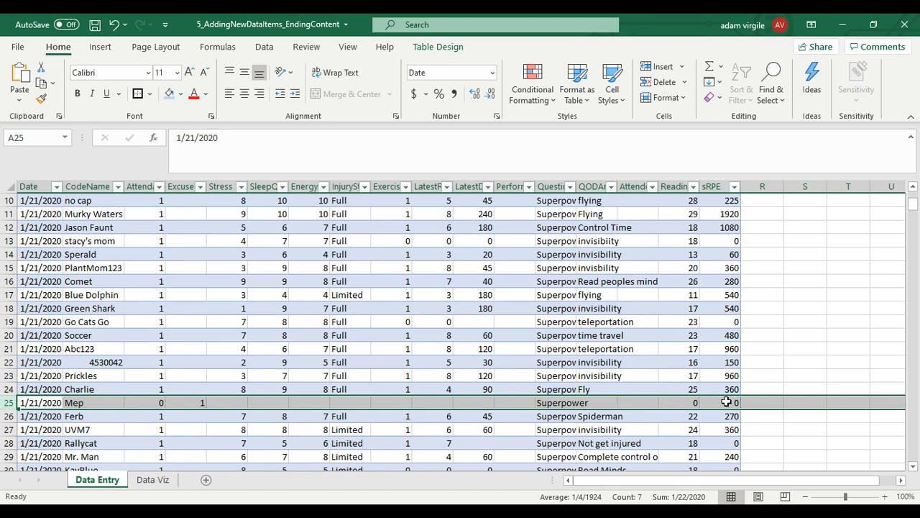
pyautogui.moveTo(720, 381)
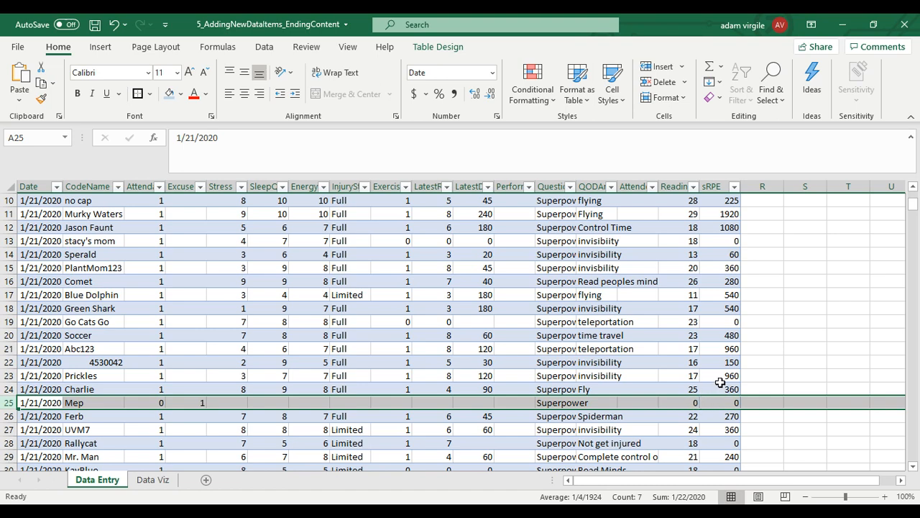
pyautogui.click(719, 389)
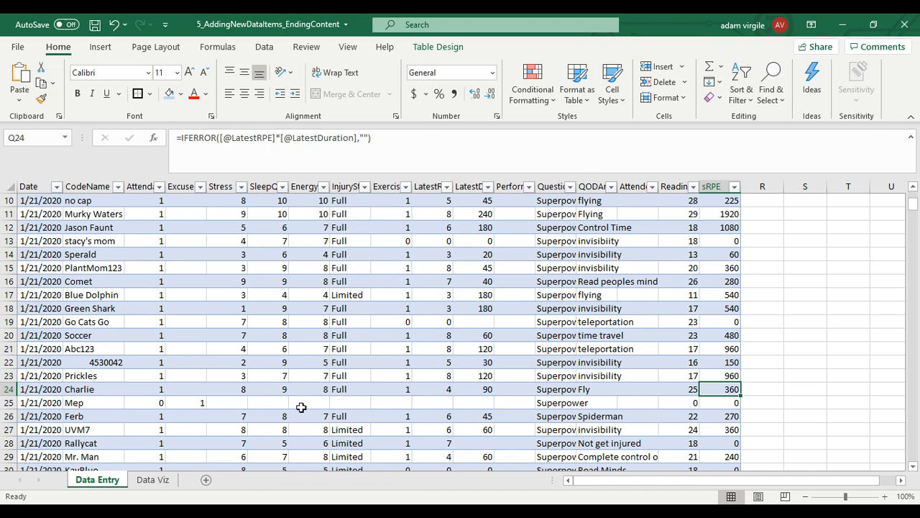
pyautogui.moveTo(449, 357)
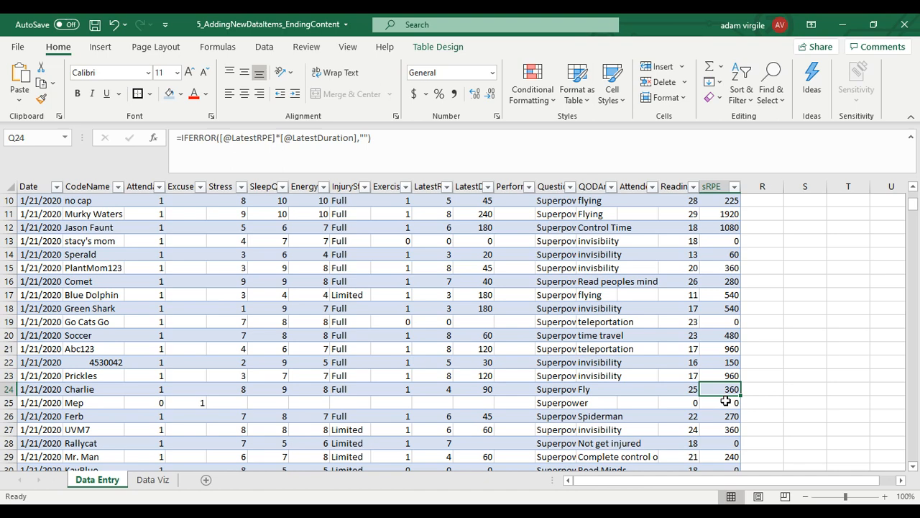
pyautogui.moveTo(251, 361)
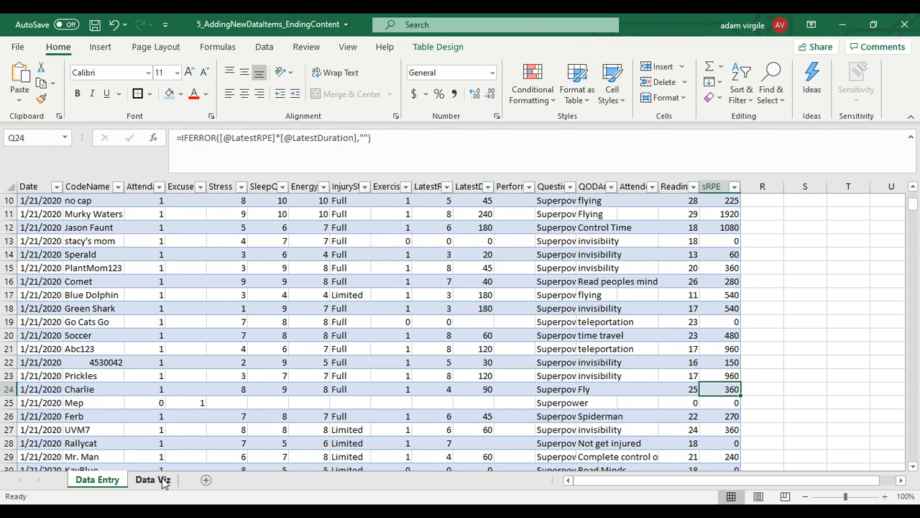
pyautogui.click(152, 480)
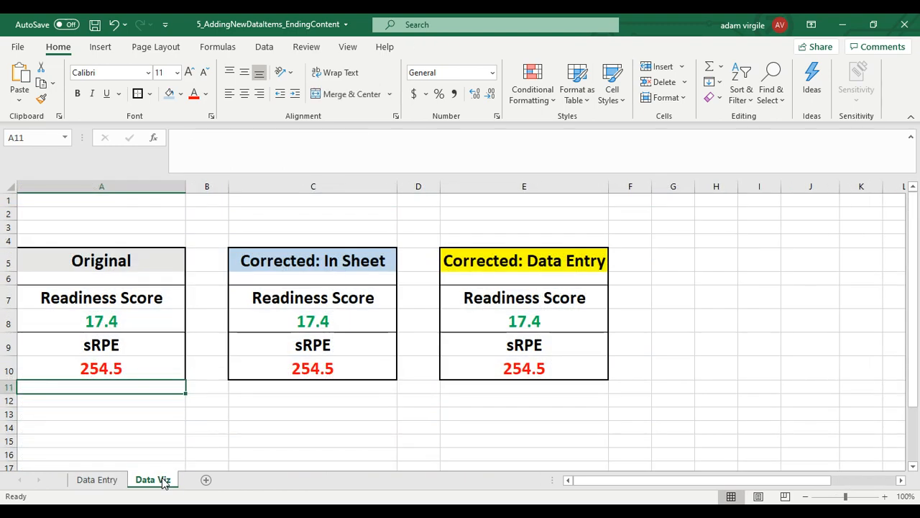
# Step: Rewrite C8 as AVERAGEIFS with criterion tbl_adam[Attendance] equal to 1
pyautogui.click(313, 321)
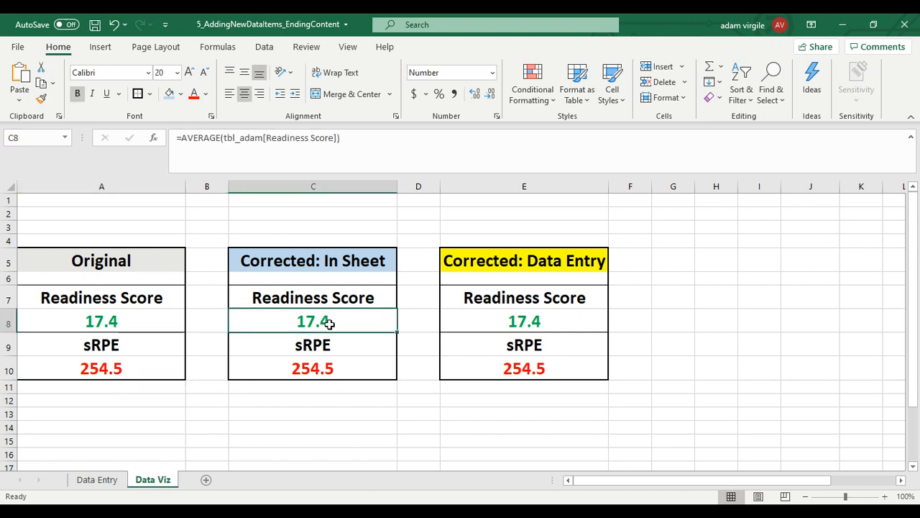
pyautogui.moveTo(315, 374)
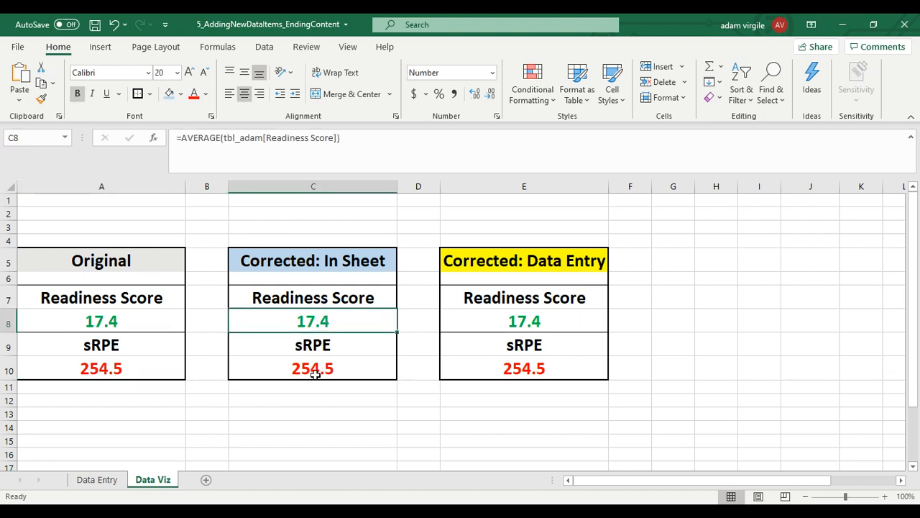
pyautogui.moveTo(284, 273)
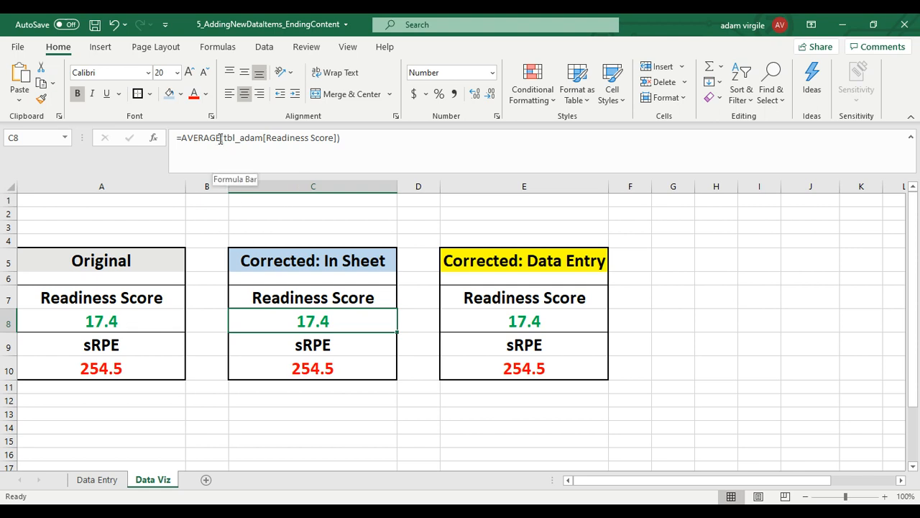
pyautogui.doubleClick(312, 321)
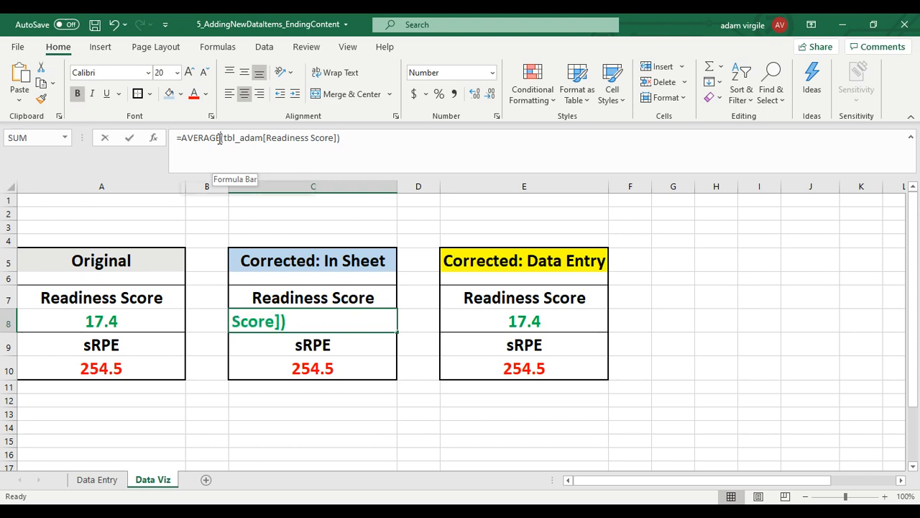
pyautogui.click(235, 137)
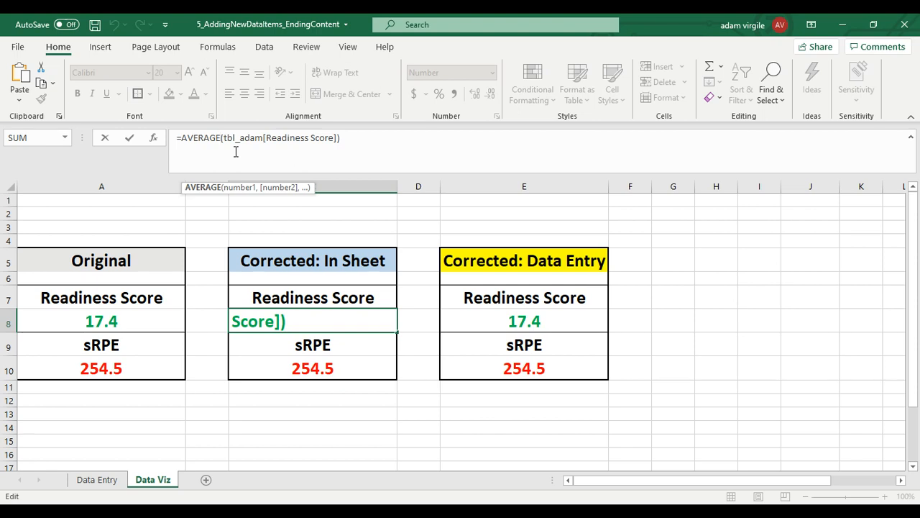
pyautogui.write('AVERAGEIFS')
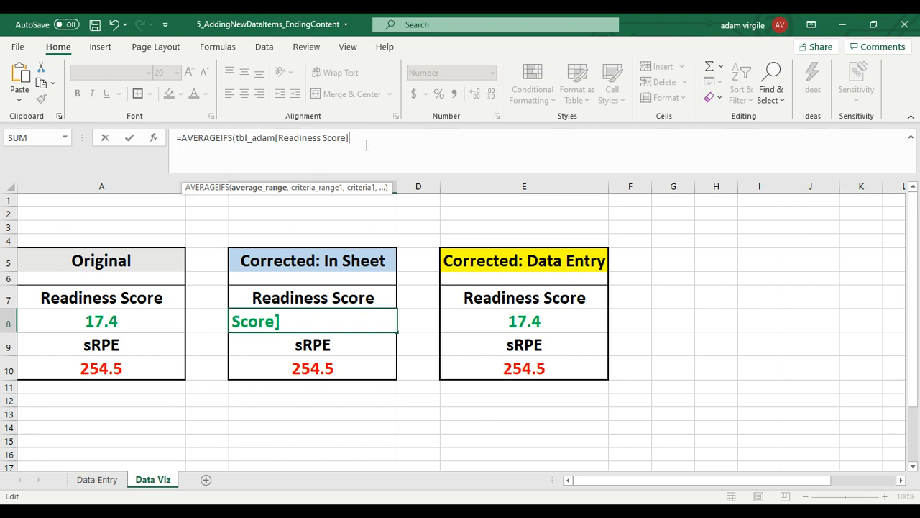
pyautogui.write(',')
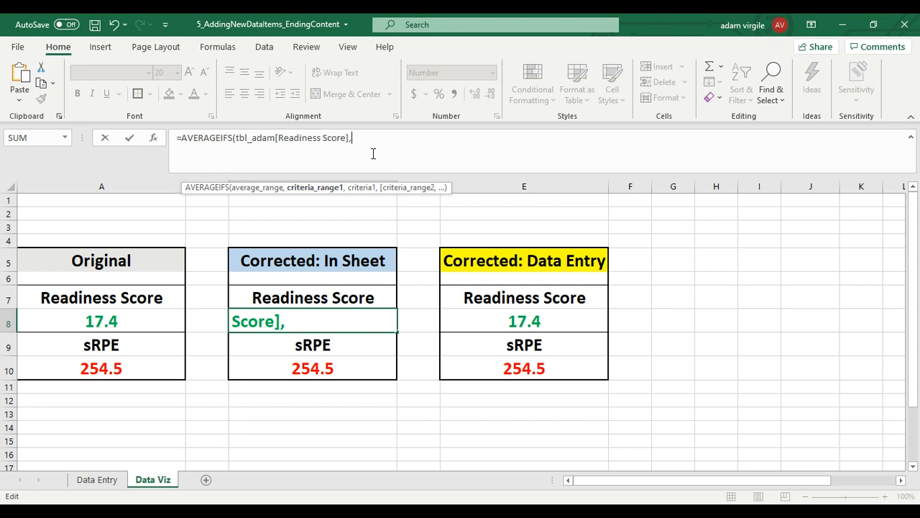
pyautogui.moveTo(373, 153)
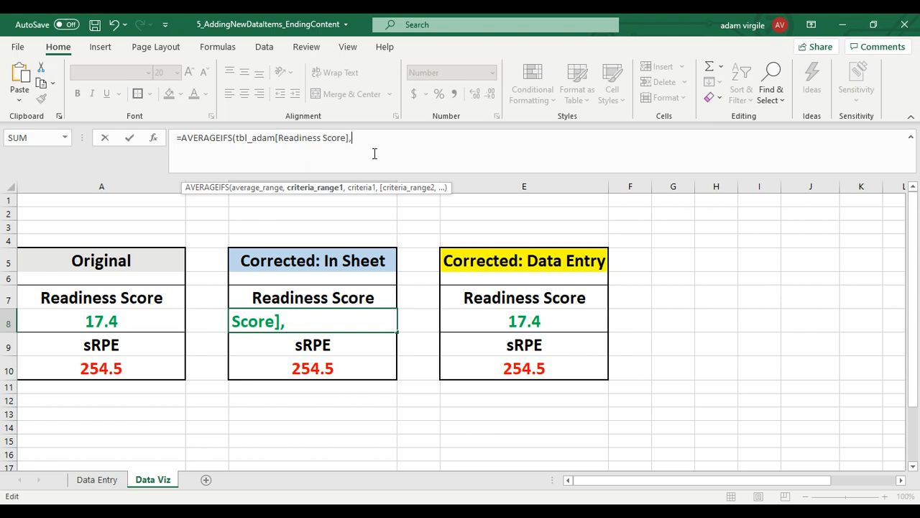
pyautogui.write('tbl_adam')
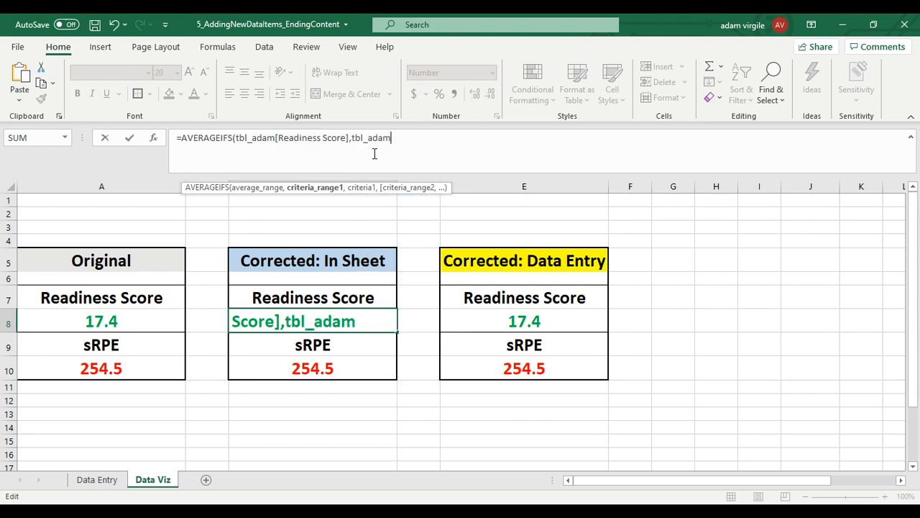
pyautogui.moveTo(350, 168)
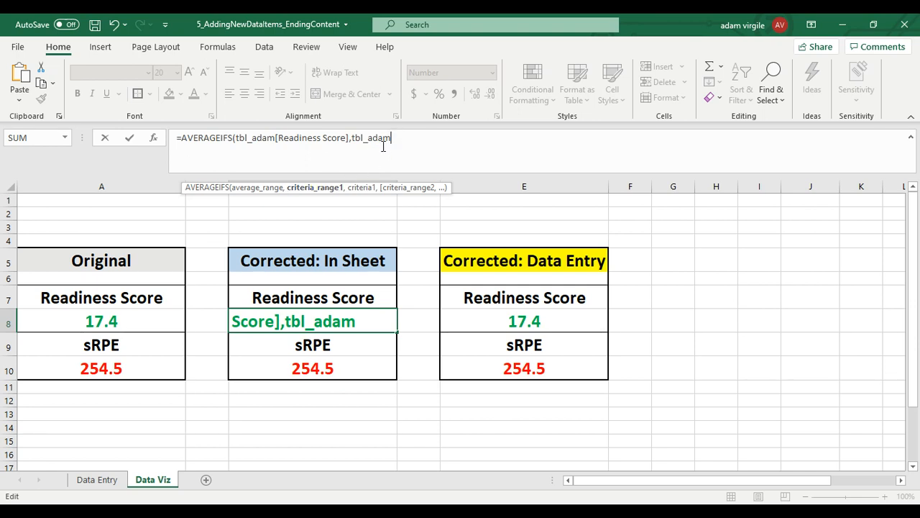
pyautogui.write('[')
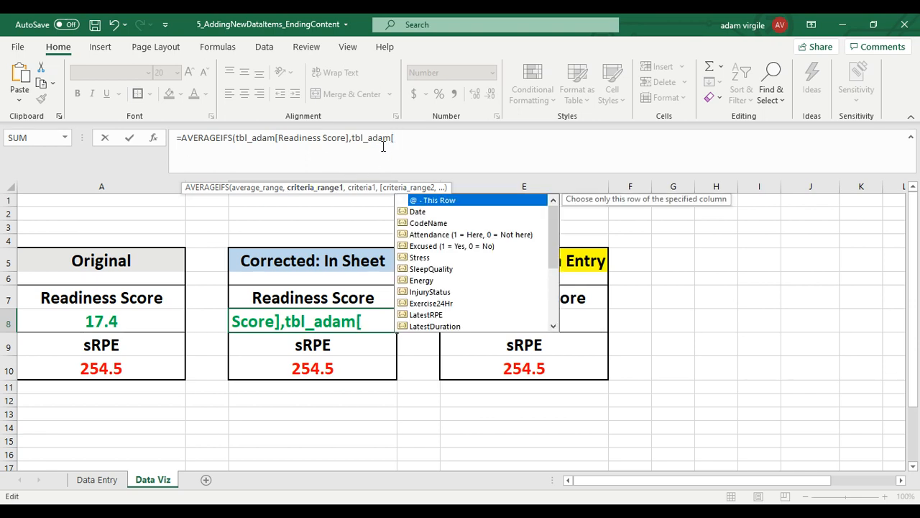
pyautogui.write('Att')
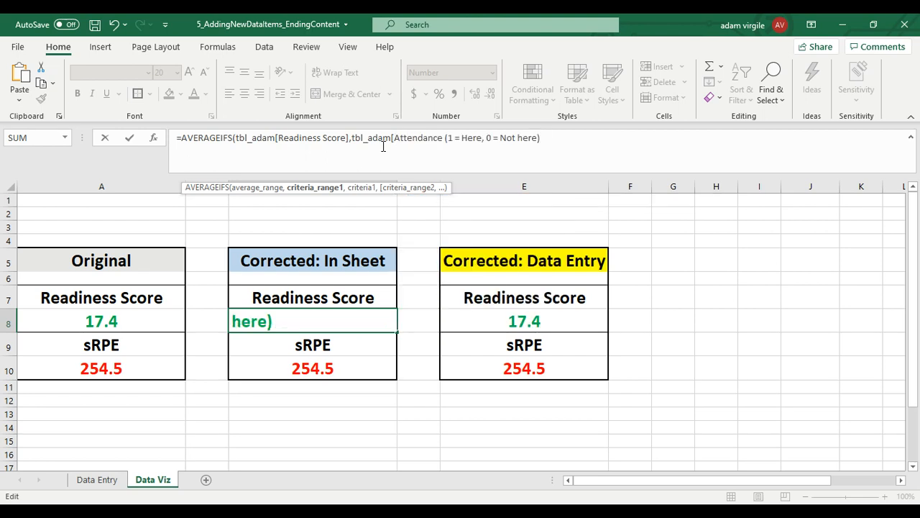
pyautogui.write(']')
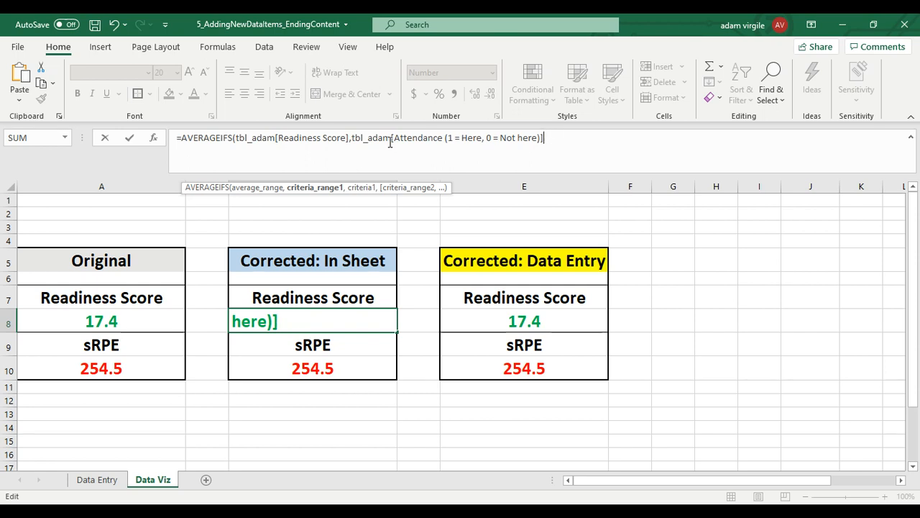
pyautogui.write(',1)')
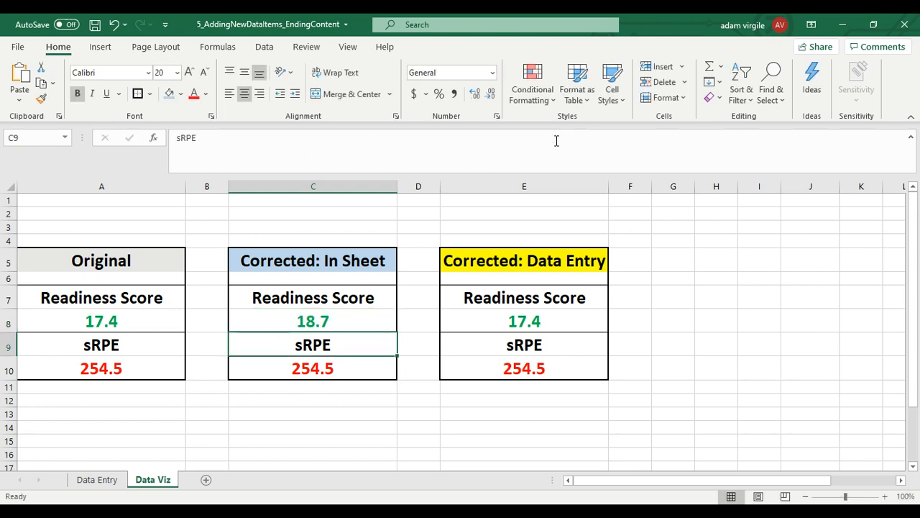
# Step: Reopen C8, remove the closing parenthesis and add a comma for another criterion
pyautogui.click(313, 320)
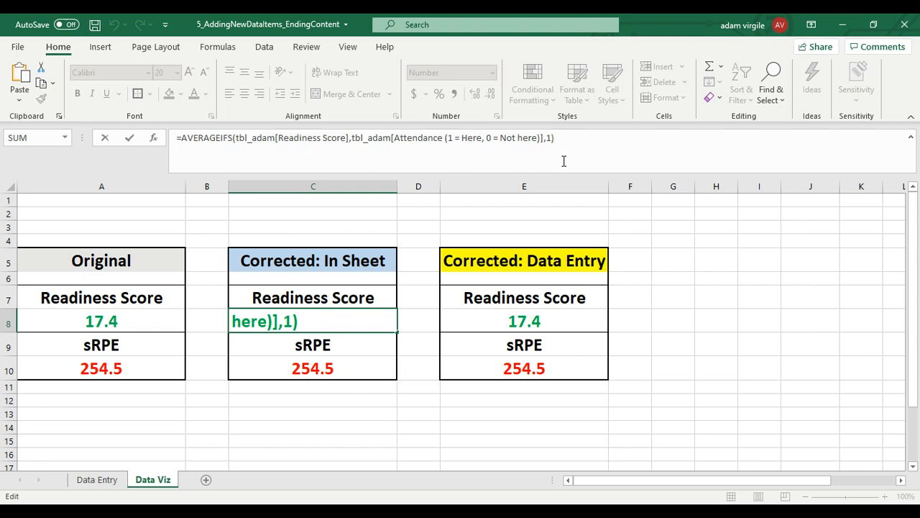
pyautogui.press('Backspace')
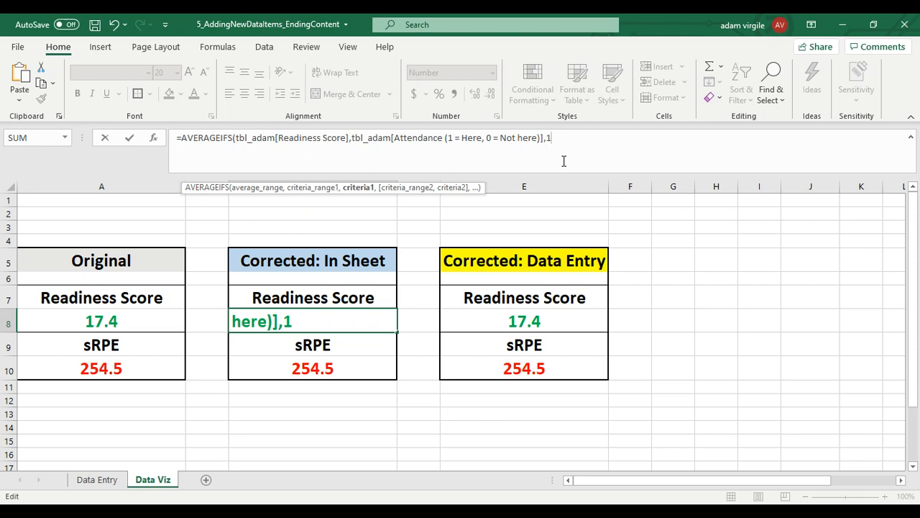
pyautogui.write(',')
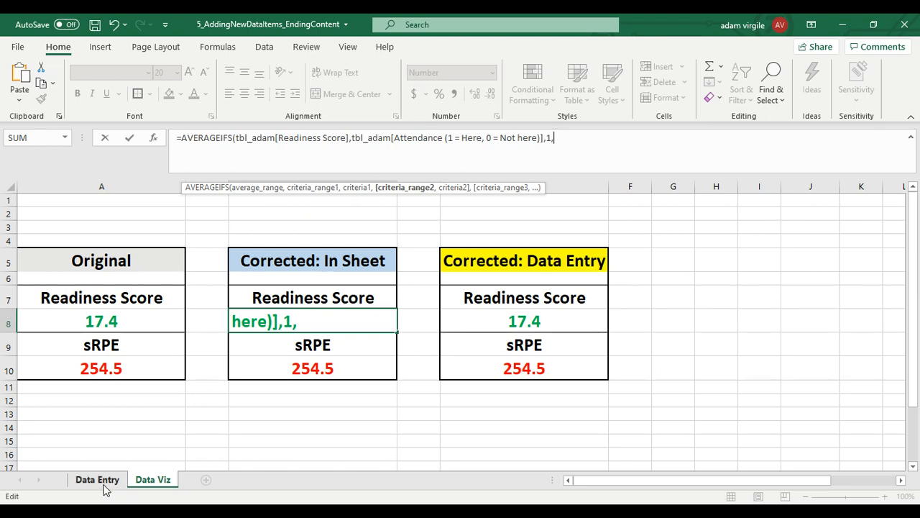
# Step: Pick the Data Entry 'Attended, but did not complete data' column as the second criteria range
pyautogui.click(97, 479)
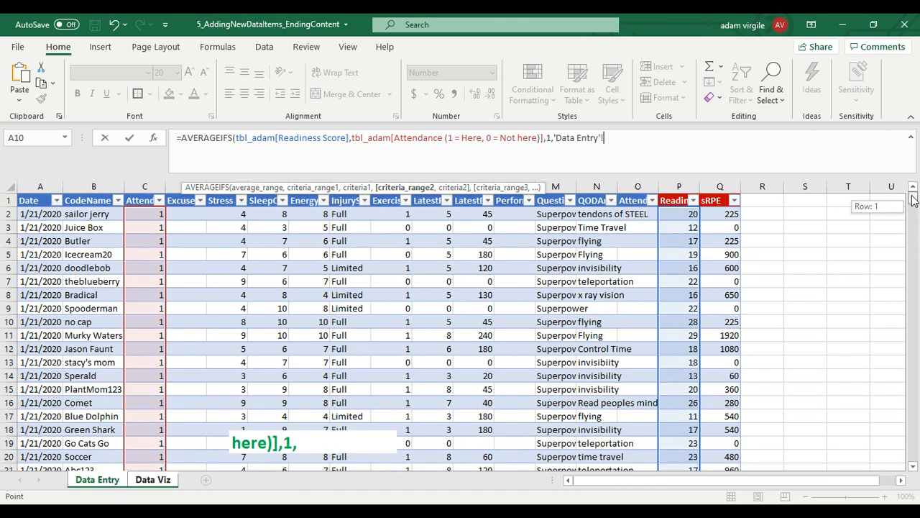
pyautogui.click(637, 200)
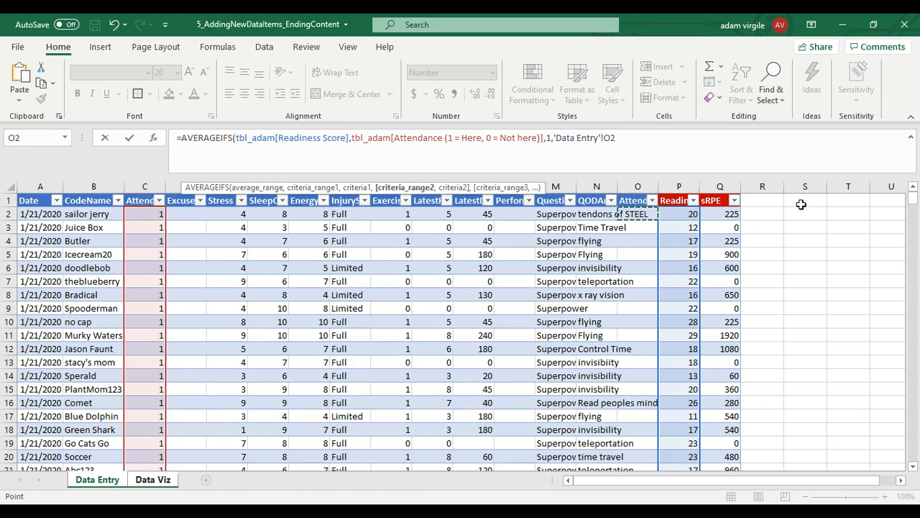
pyautogui.scroll(-3)
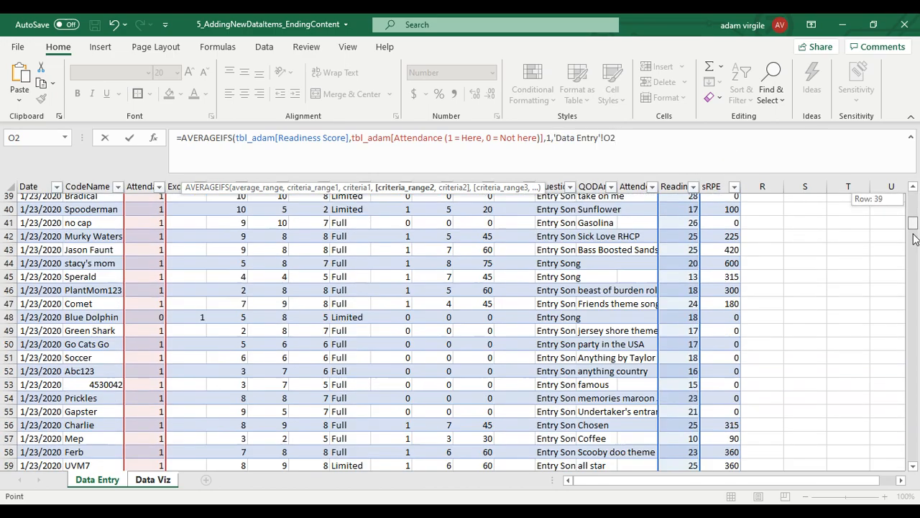
pyautogui.scroll(-3)
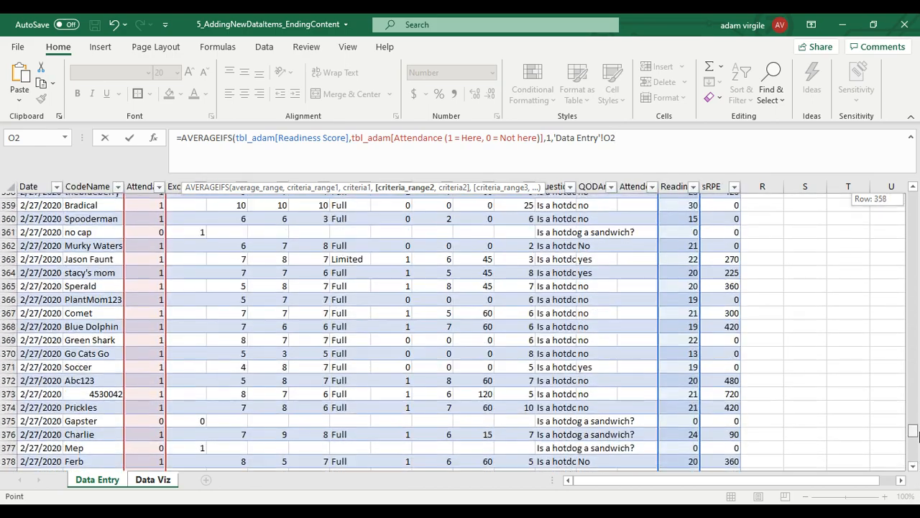
pyautogui.scroll(-3)
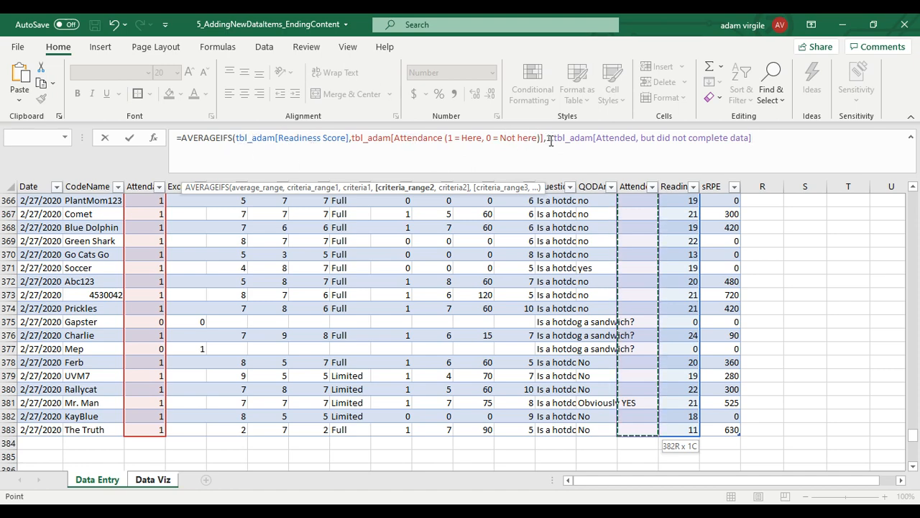
# Step: Enter the "<>1" criterion, bringing the Readiness Score to 18.8
pyautogui.write('1,')
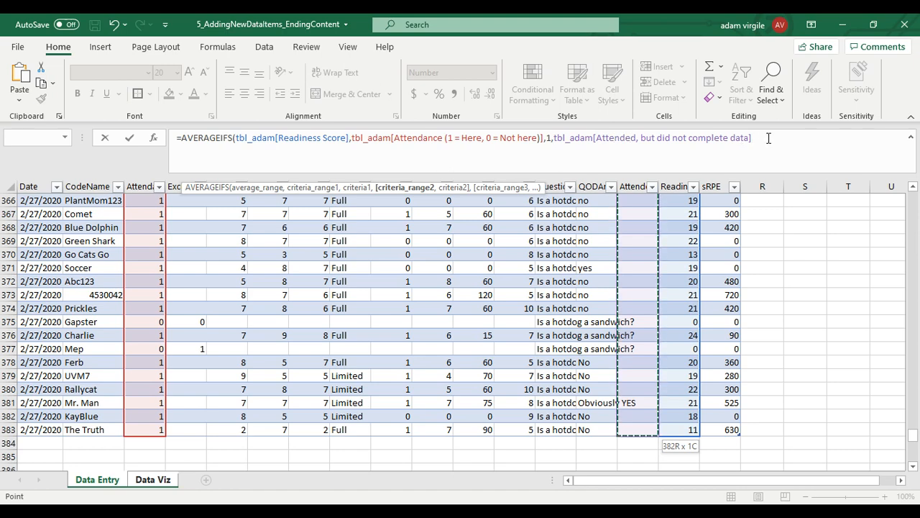
pyautogui.write(',')
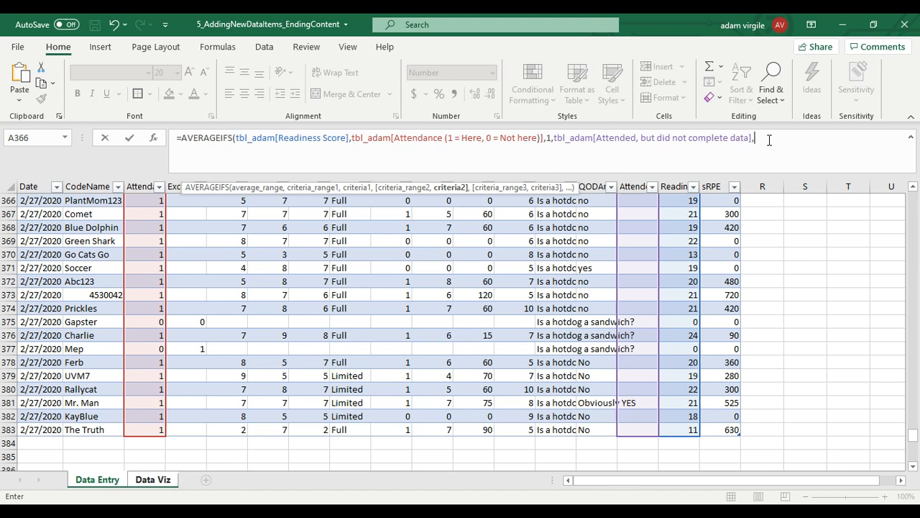
pyautogui.write('<>1')
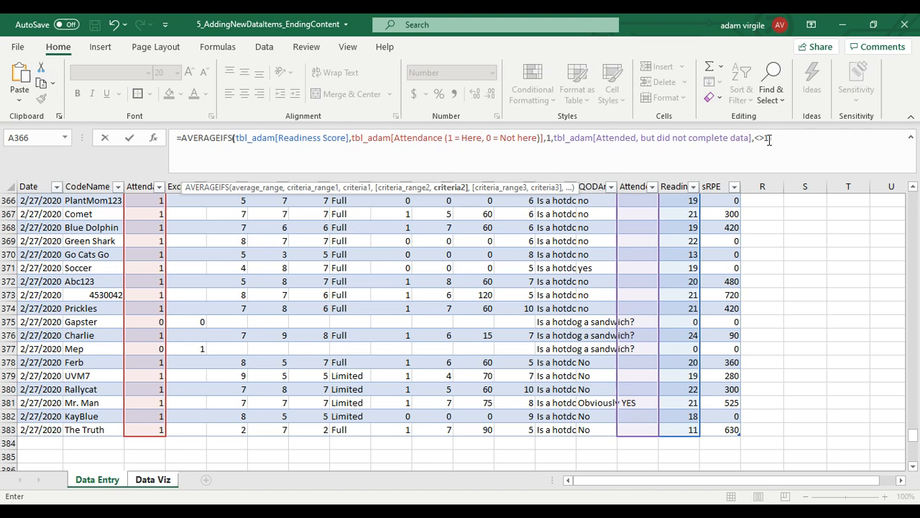
pyautogui.click(153, 479)
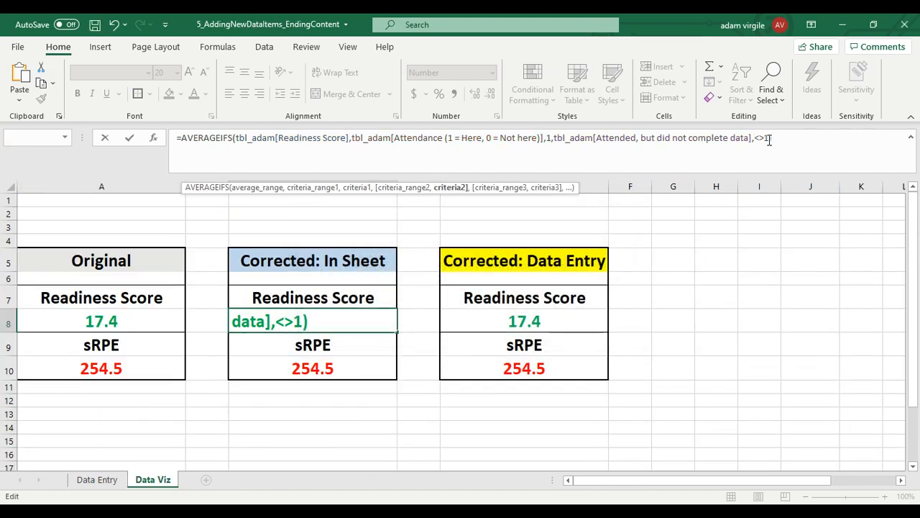
pyautogui.write('"')
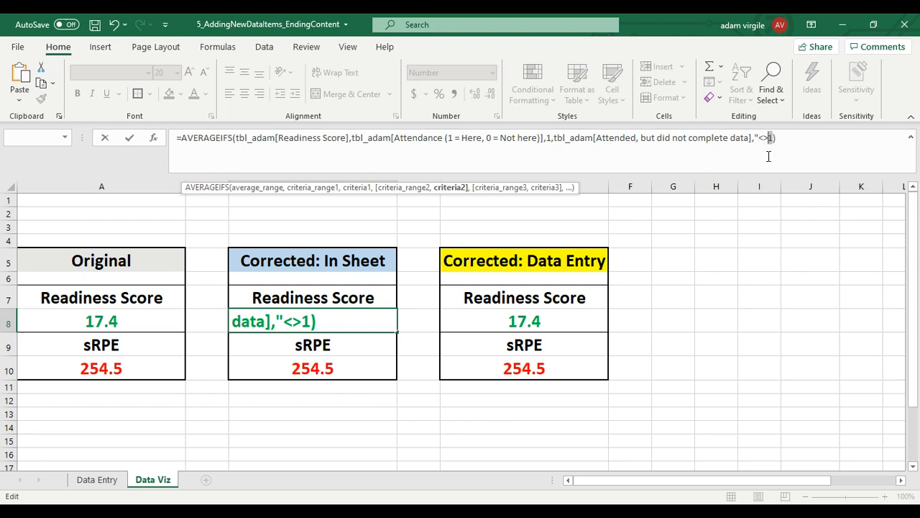
pyautogui.write('"')
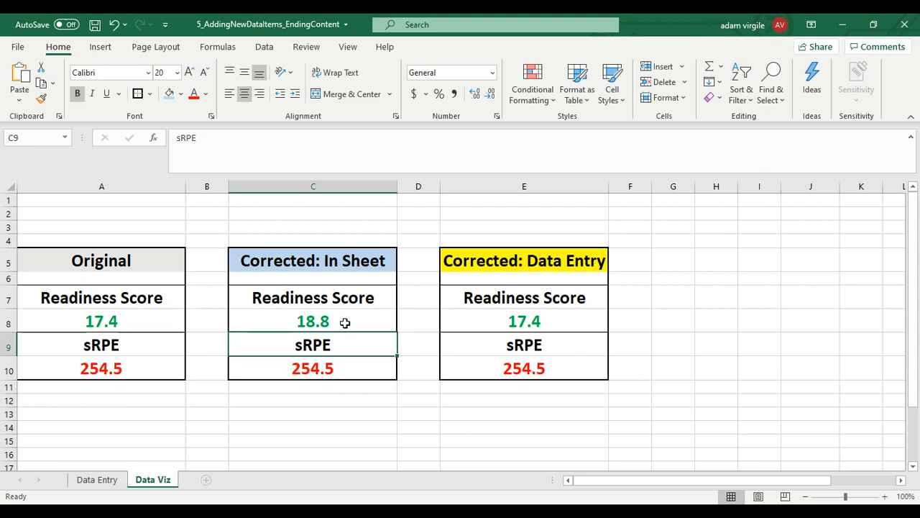
# Step: Copy C8's finished AVERAGEIFS Readiness Score formula (18.8)
pyautogui.click(313, 320)
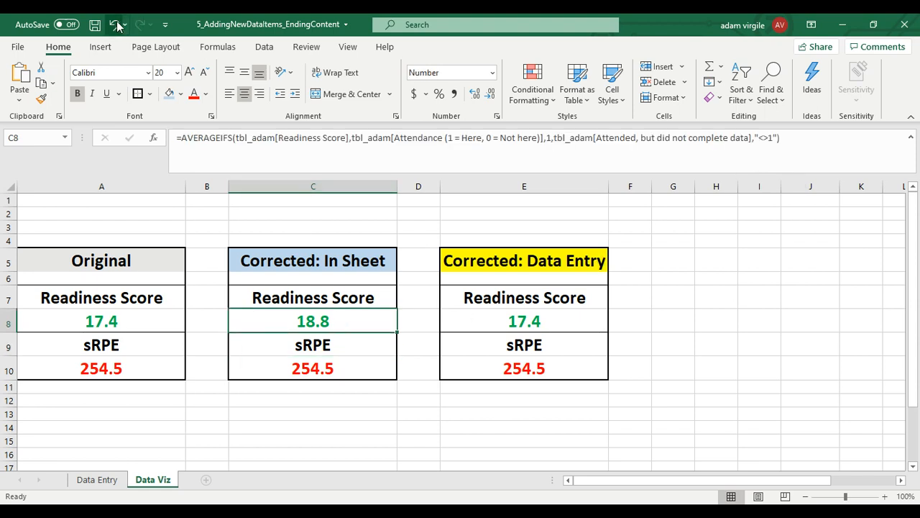
pyautogui.moveTo(118, 25)
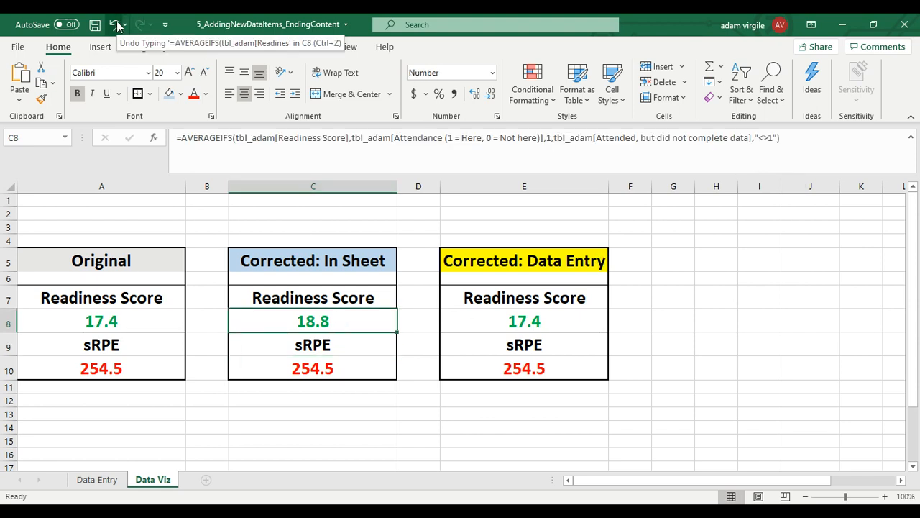
pyautogui.click(116, 25)
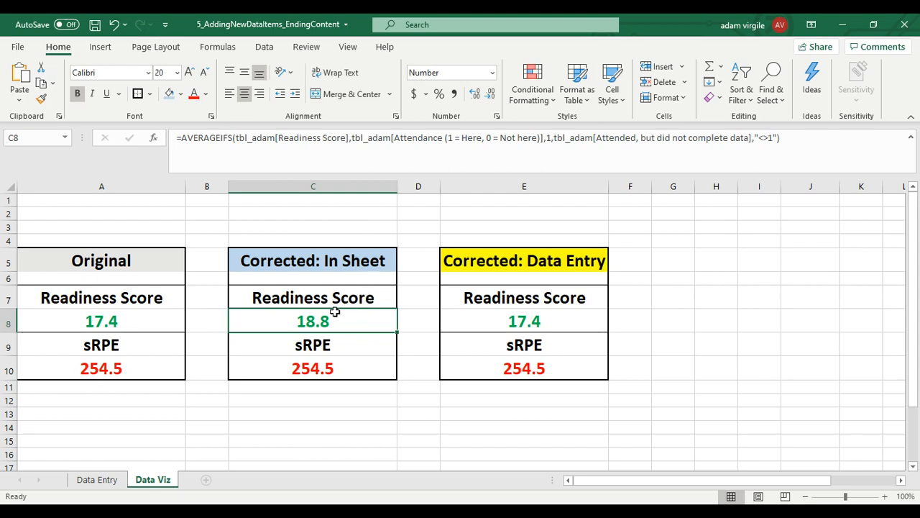
pyautogui.moveTo(129, 318)
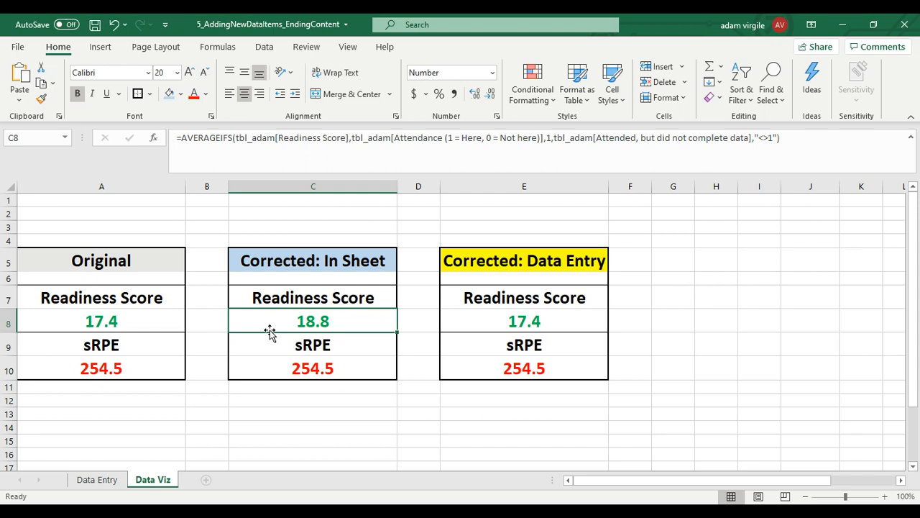
pyautogui.moveTo(317, 347)
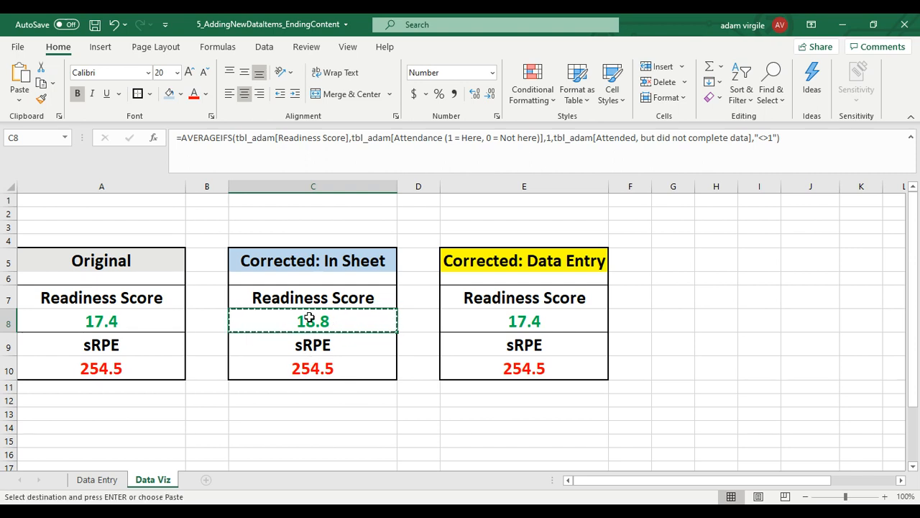
# Step: Paste the AVERAGEIFS formula into the sRPE average C10, which now shows 277.0
pyautogui.rightClick(312, 368)
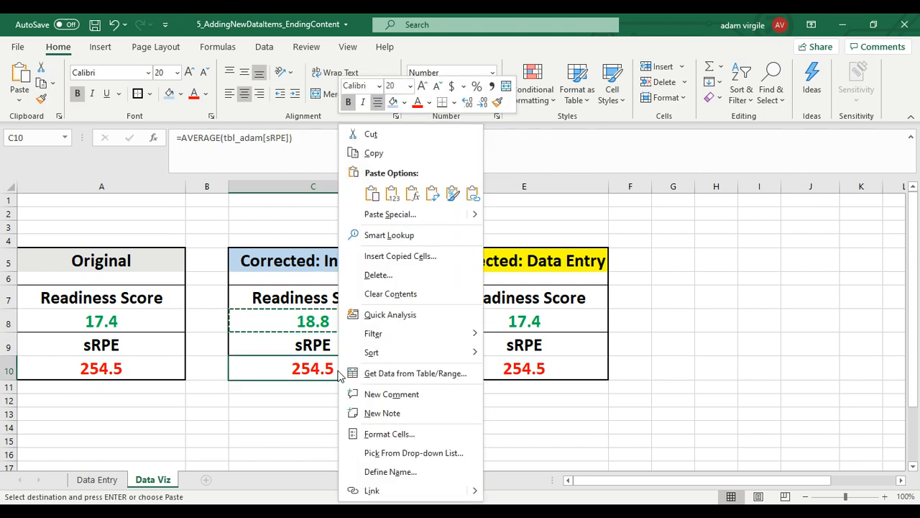
pyautogui.moveTo(320, 367)
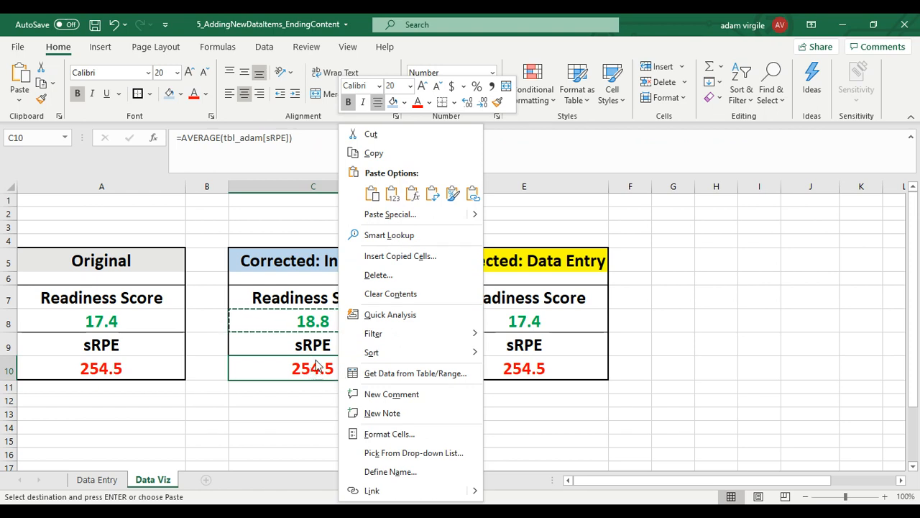
pyautogui.click(372, 193)
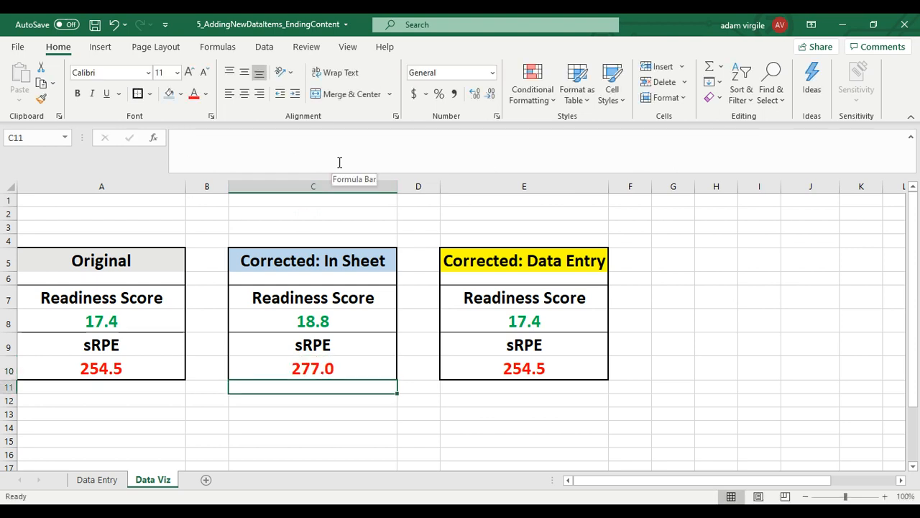
pyautogui.click(313, 368)
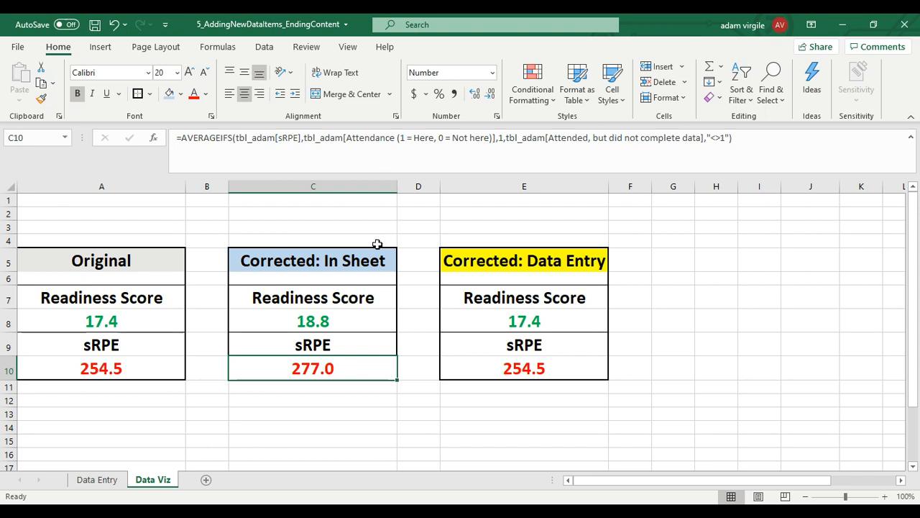
pyautogui.click(313, 226)
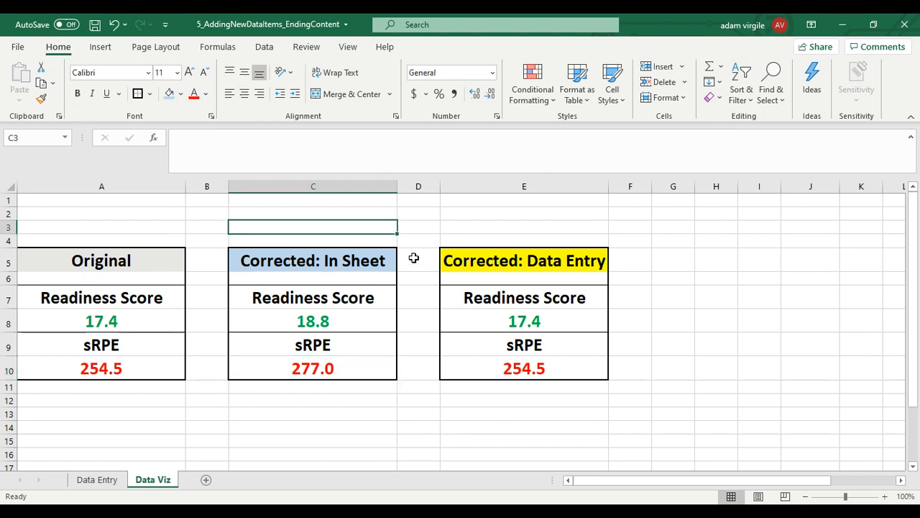
pyautogui.moveTo(329, 361)
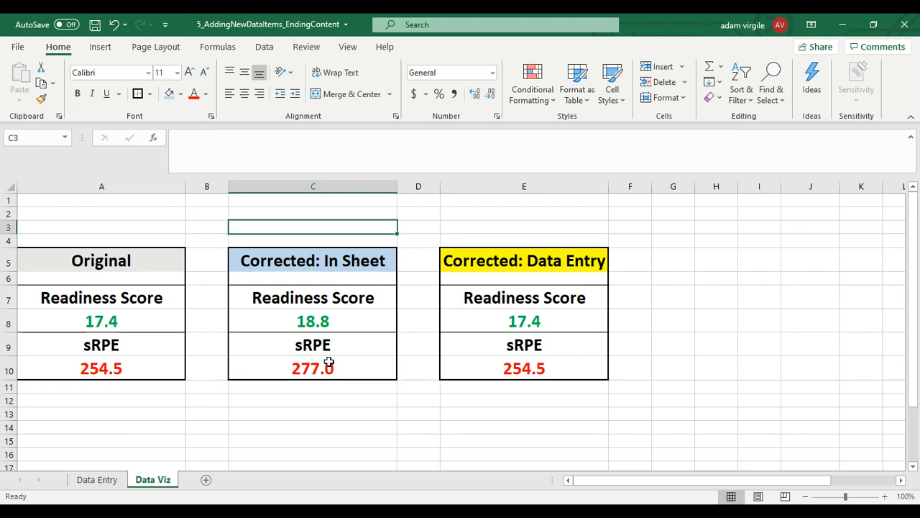
pyautogui.moveTo(329, 370)
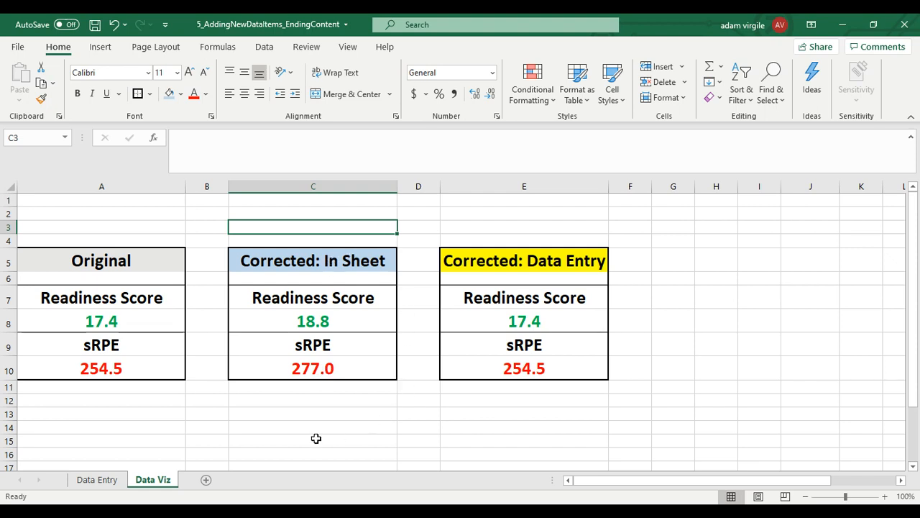
# Step: Return to the top of the Data Entry table and view P2's Readiness Score formula
pyautogui.click(96, 479)
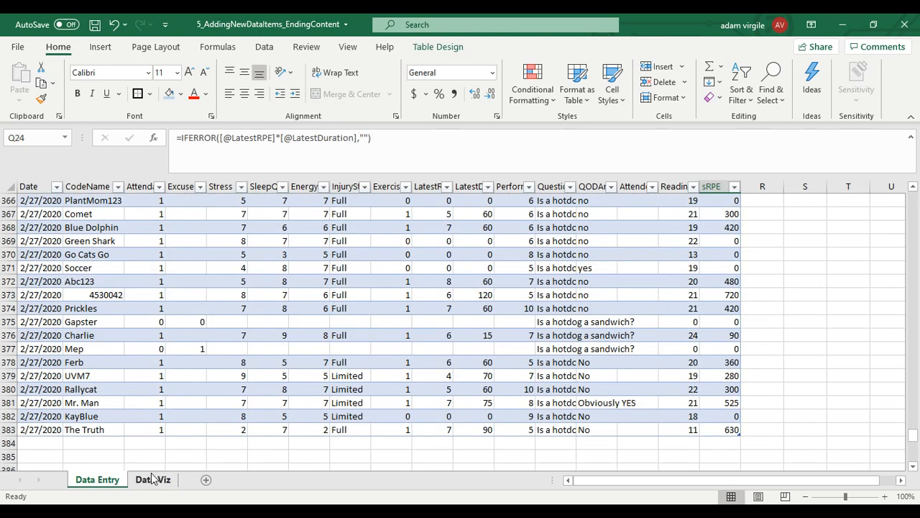
pyautogui.click(153, 479)
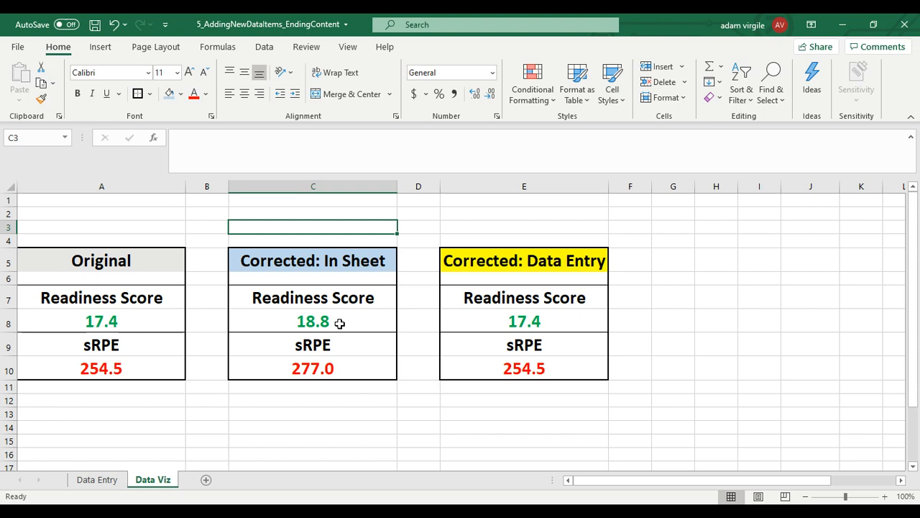
pyautogui.moveTo(362, 296)
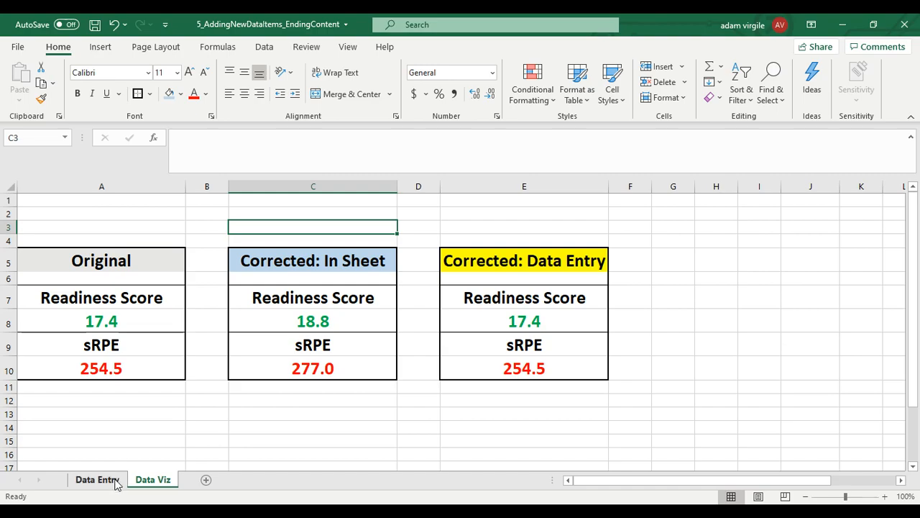
pyautogui.click(96, 478)
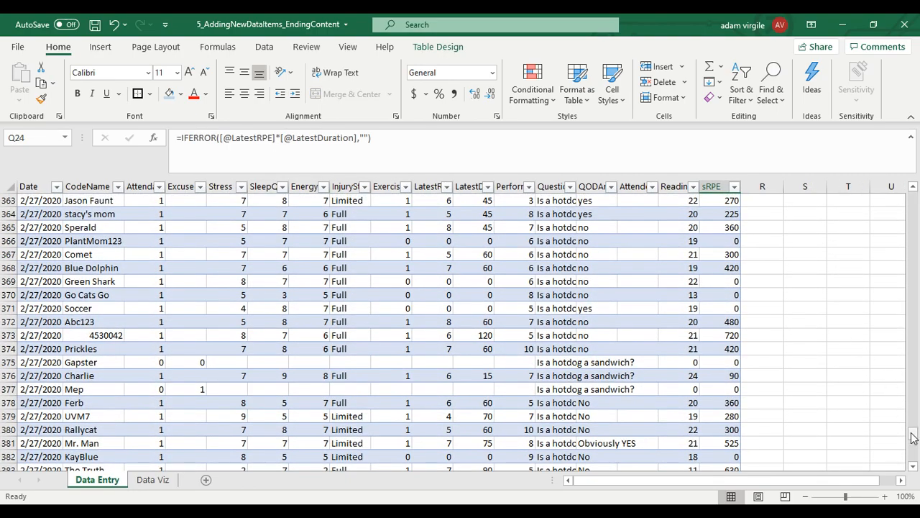
pyautogui.scroll(3)
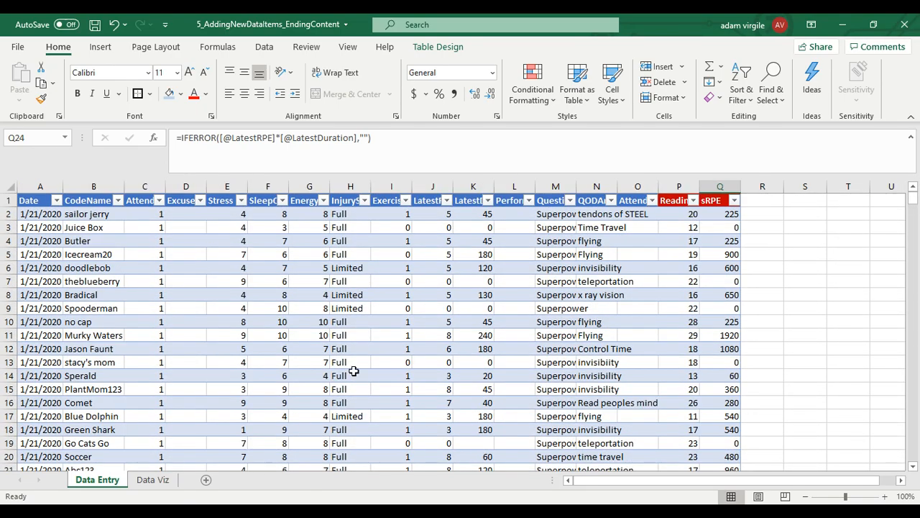
pyautogui.moveTo(439, 348)
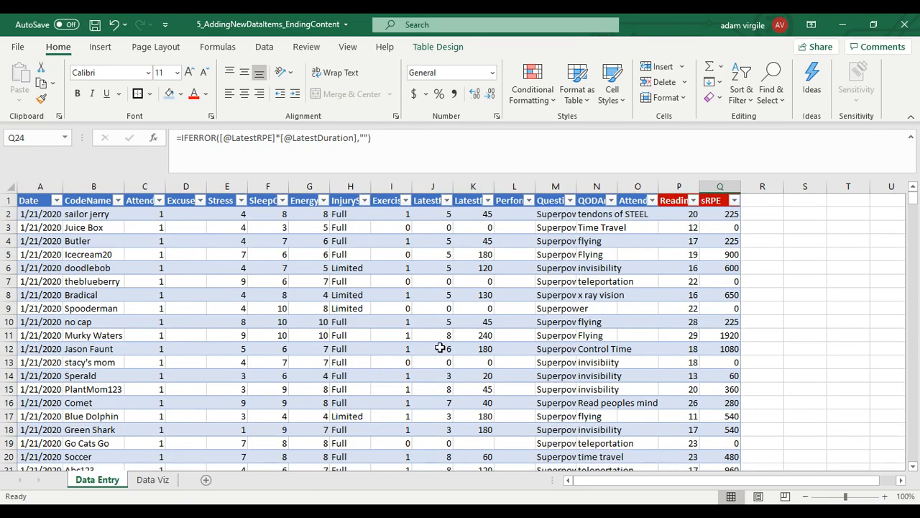
pyautogui.moveTo(695, 213)
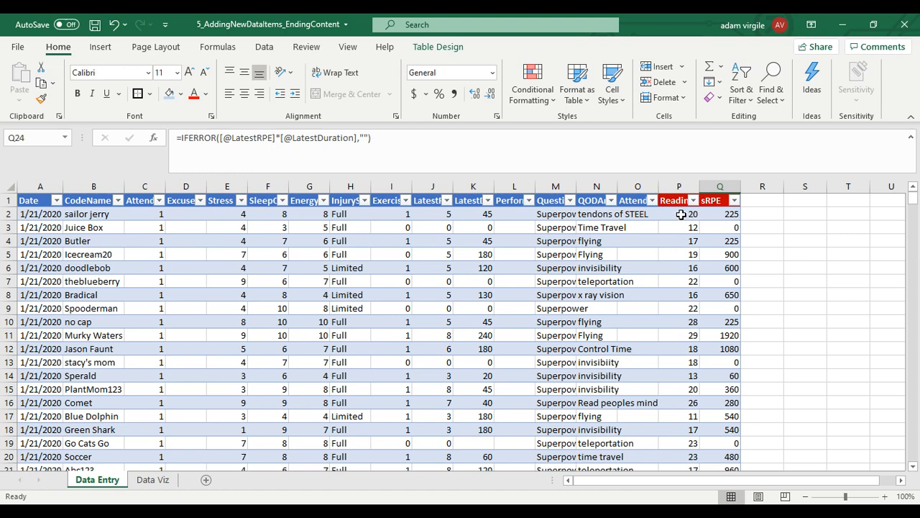
pyautogui.click(679, 214)
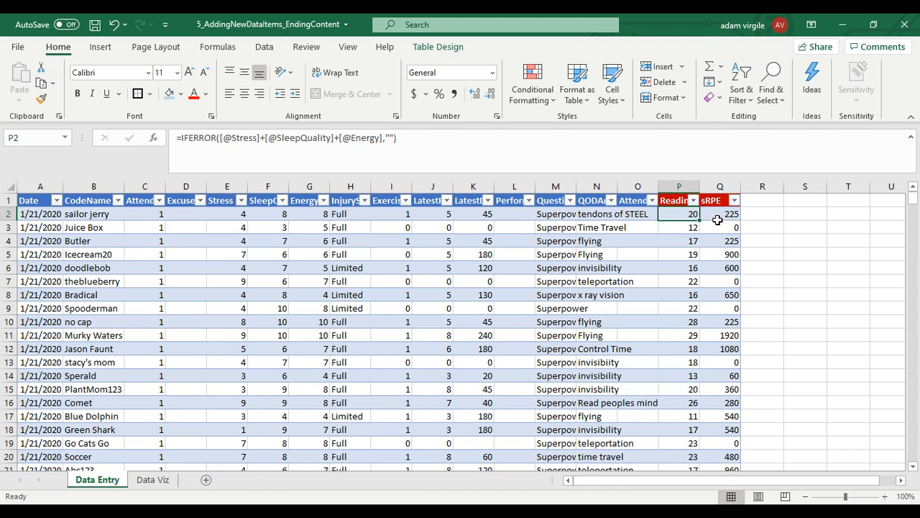
pyautogui.moveTo(712, 214)
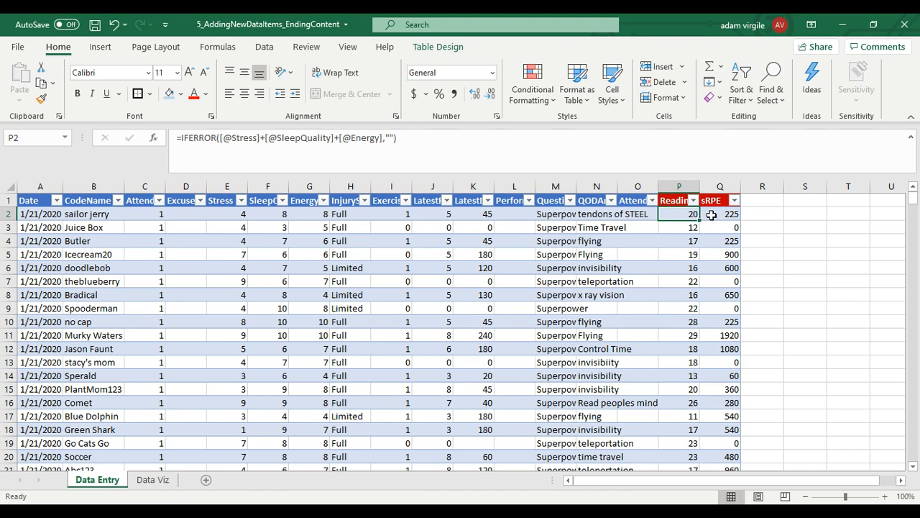
pyautogui.moveTo(221, 140)
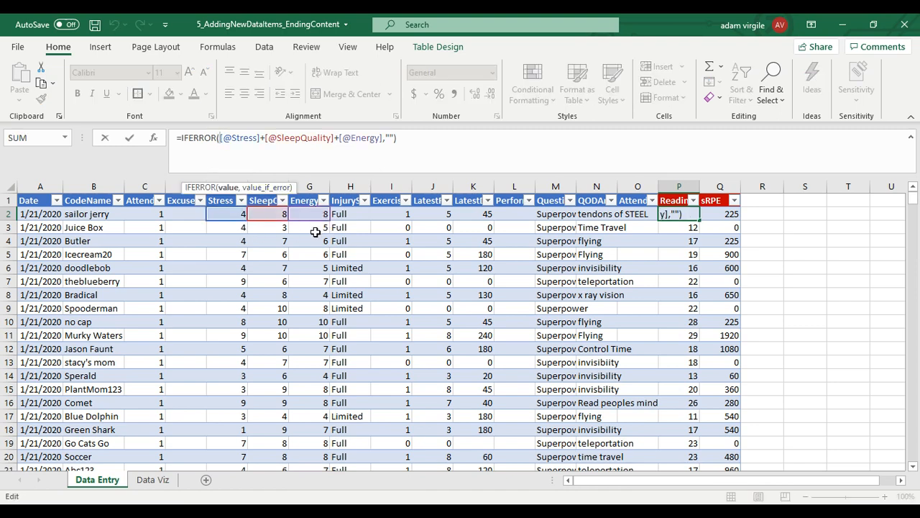
# Step: Wrap P2's score in IFERROR(IF(AND(Attendance=1, incomplete<>1))), leaving Mep's score blank
pyautogui.write('IF(')
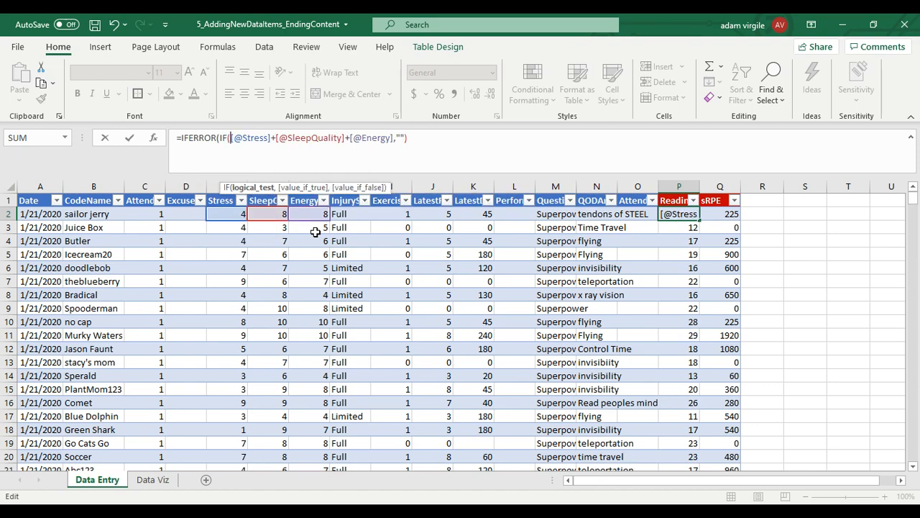
pyautogui.write('AND(')
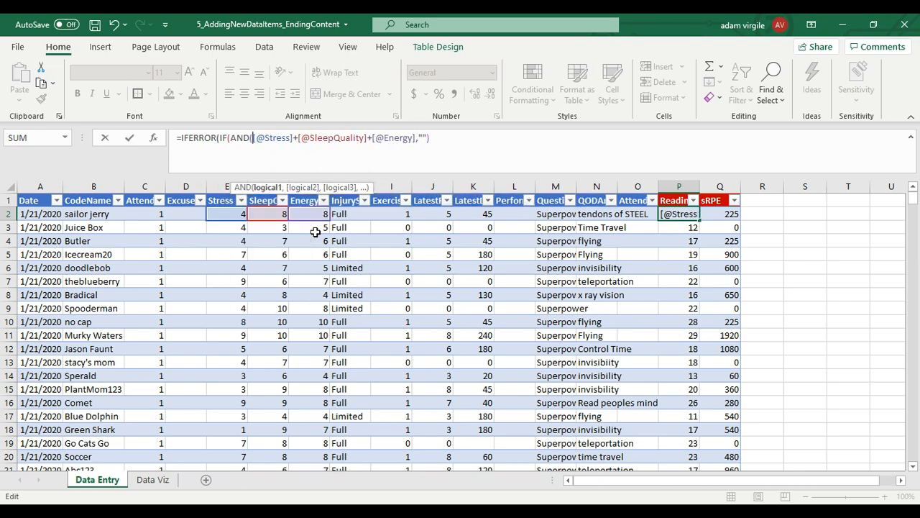
pyautogui.moveTo(148, 214)
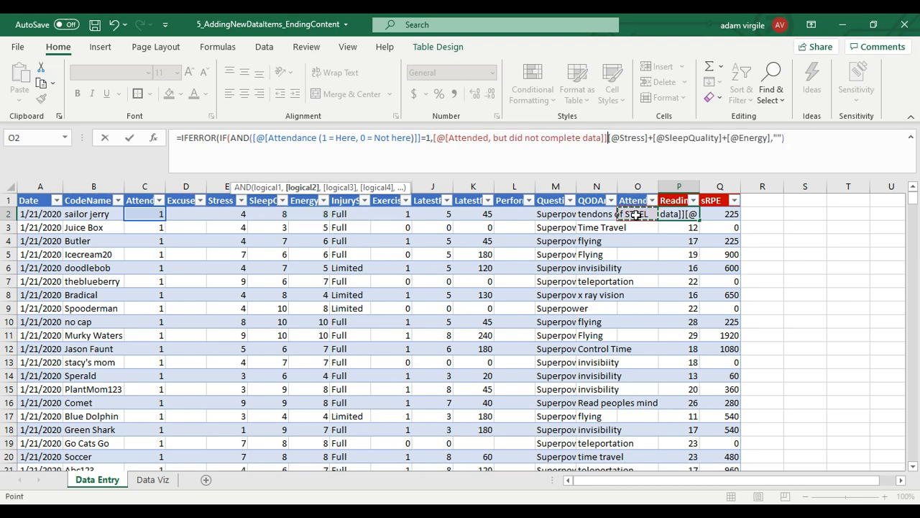
pyautogui.write('<>1),')
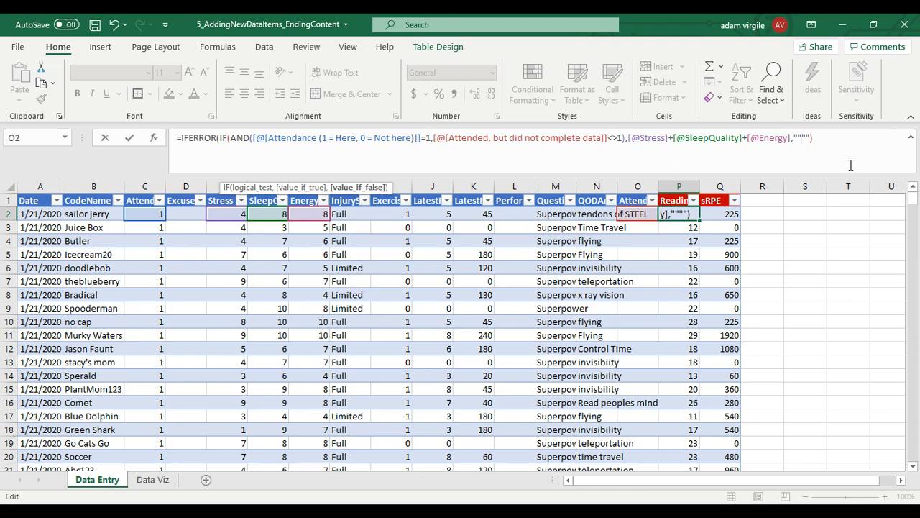
pyautogui.write(')')
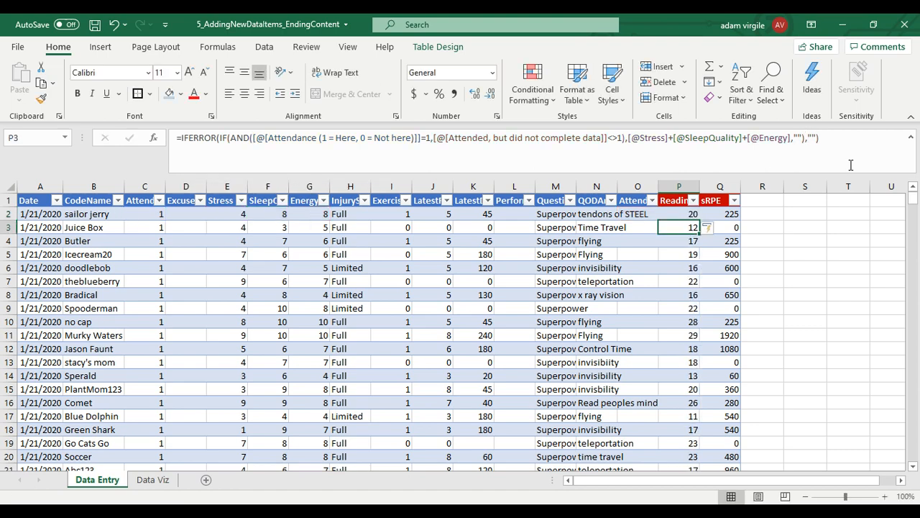
pyautogui.moveTo(399, 318)
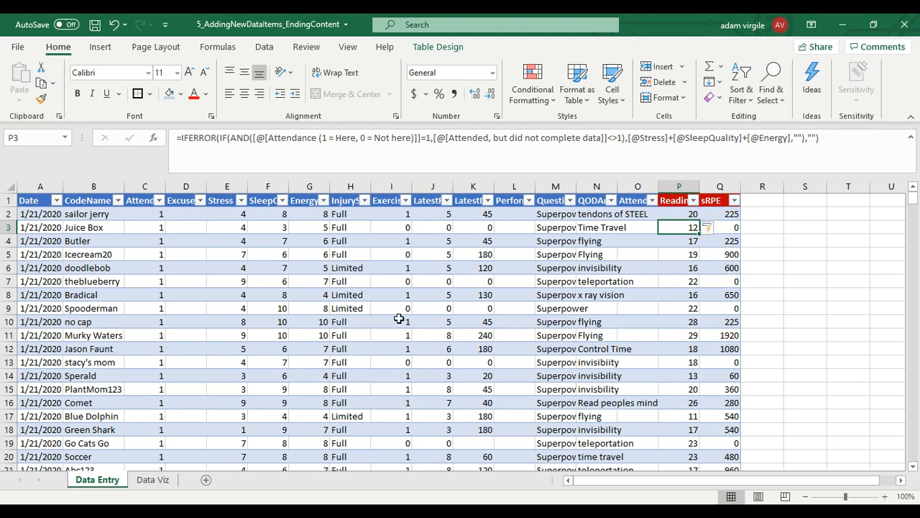
pyautogui.scroll(-3)
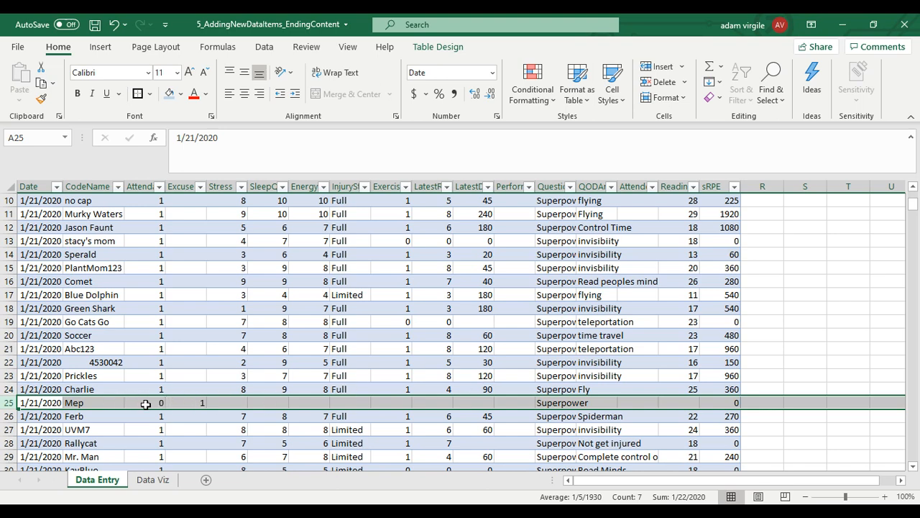
pyautogui.click(678, 403)
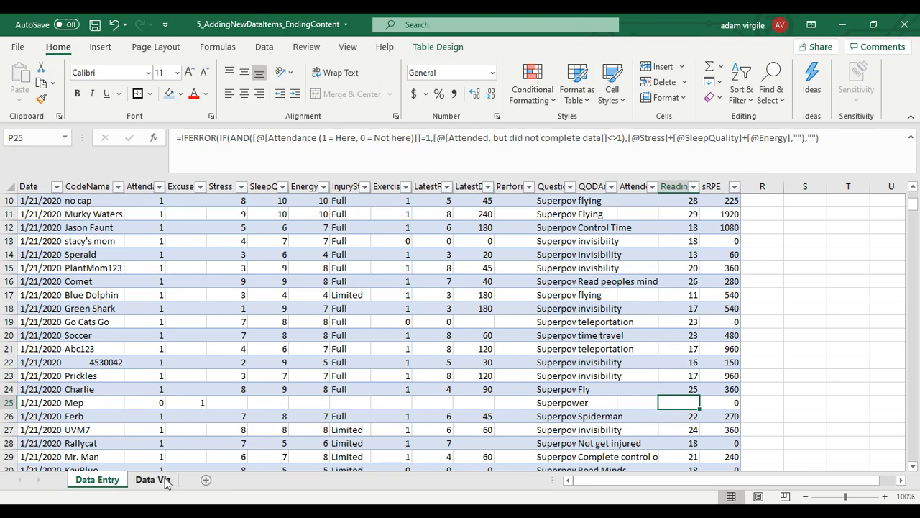
pyautogui.click(152, 479)
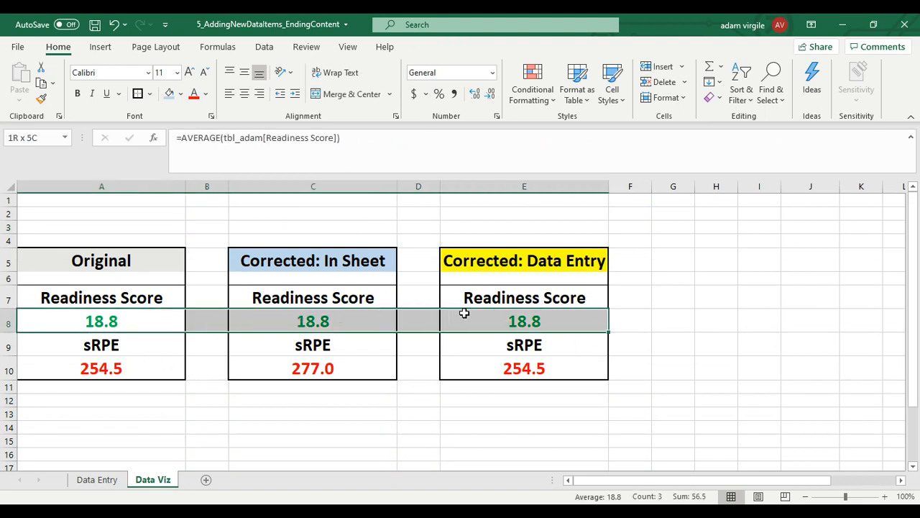
pyautogui.click(523, 320)
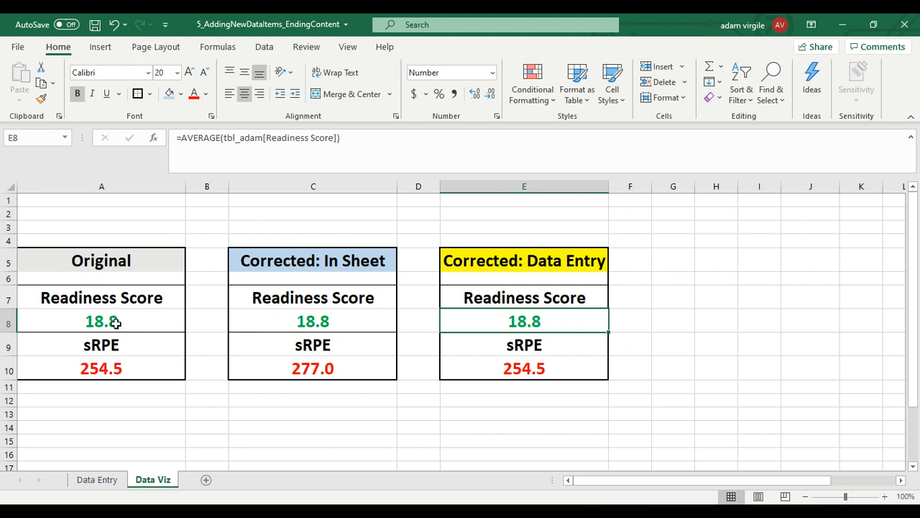
pyautogui.click(102, 321)
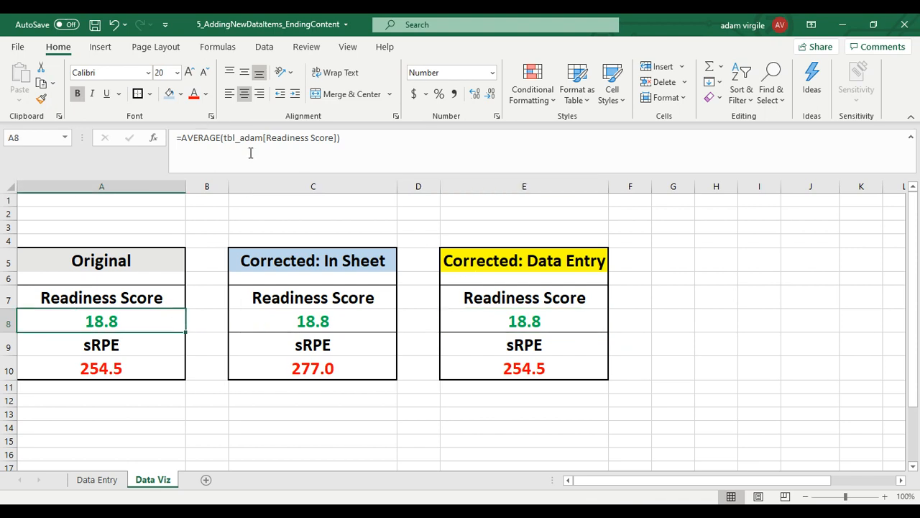
pyautogui.moveTo(298, 144)
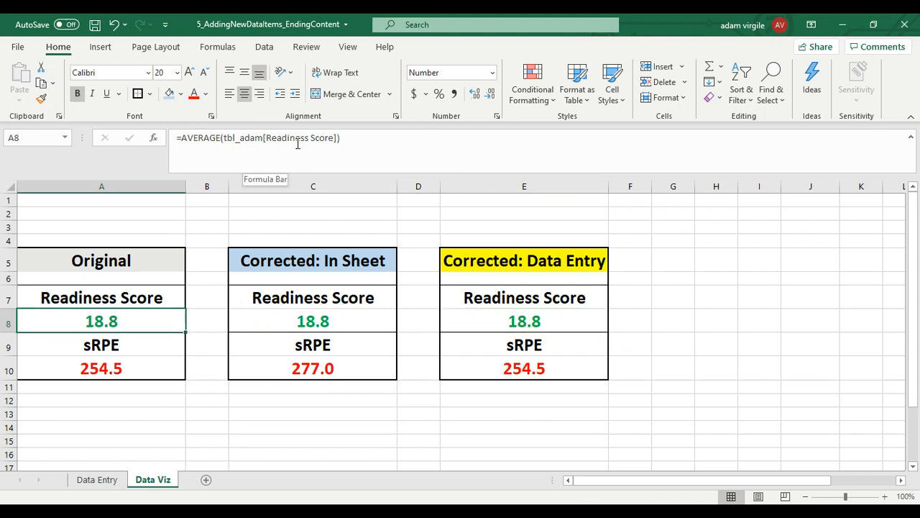
pyautogui.click(524, 320)
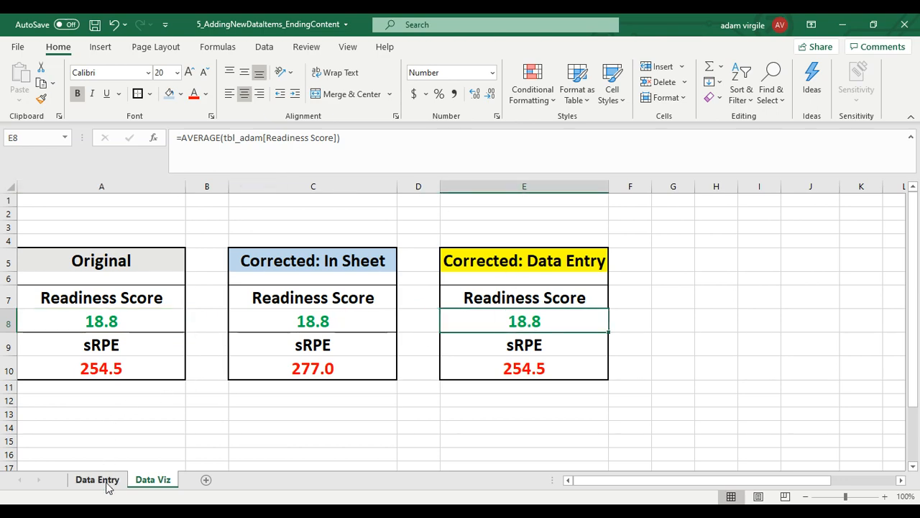
pyautogui.click(97, 479)
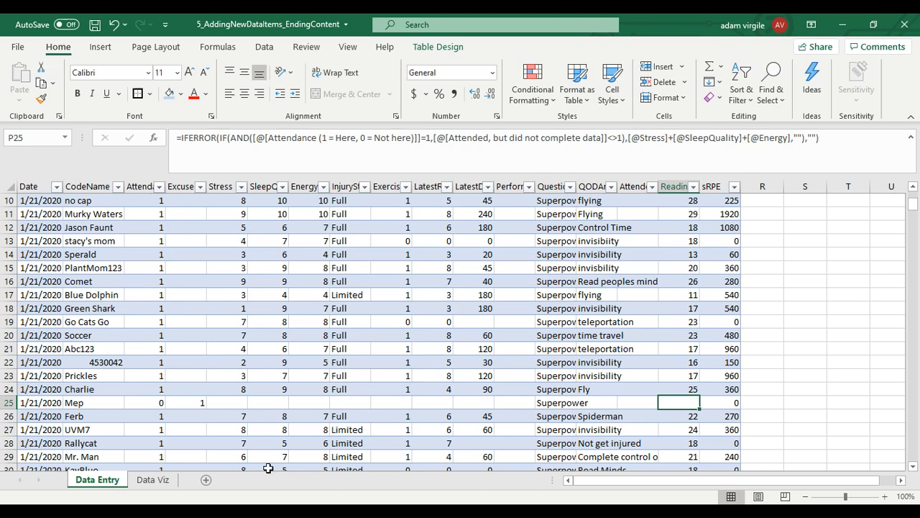
pyautogui.click(153, 478)
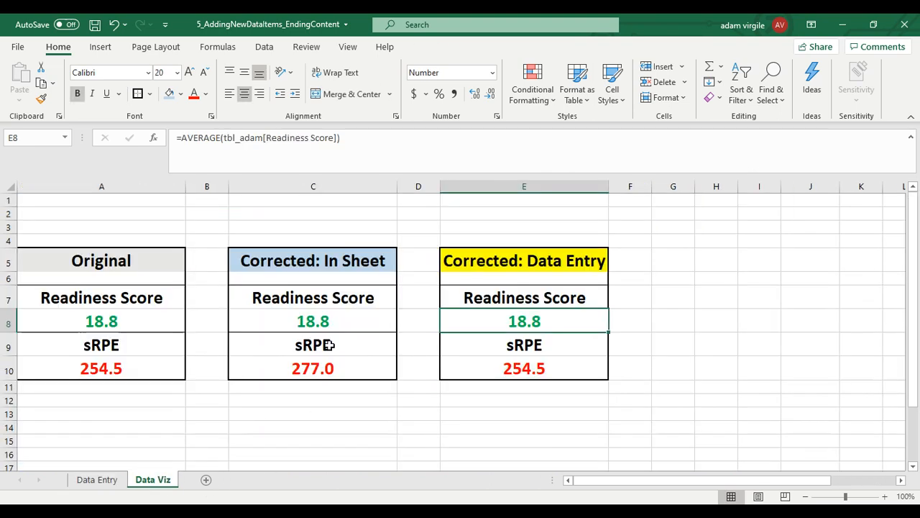
pyautogui.click(312, 322)
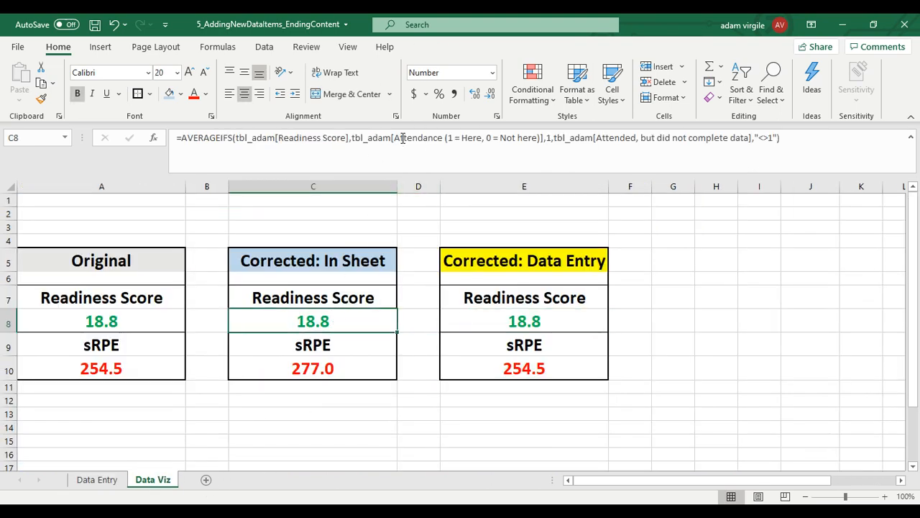
pyautogui.moveTo(243, 295)
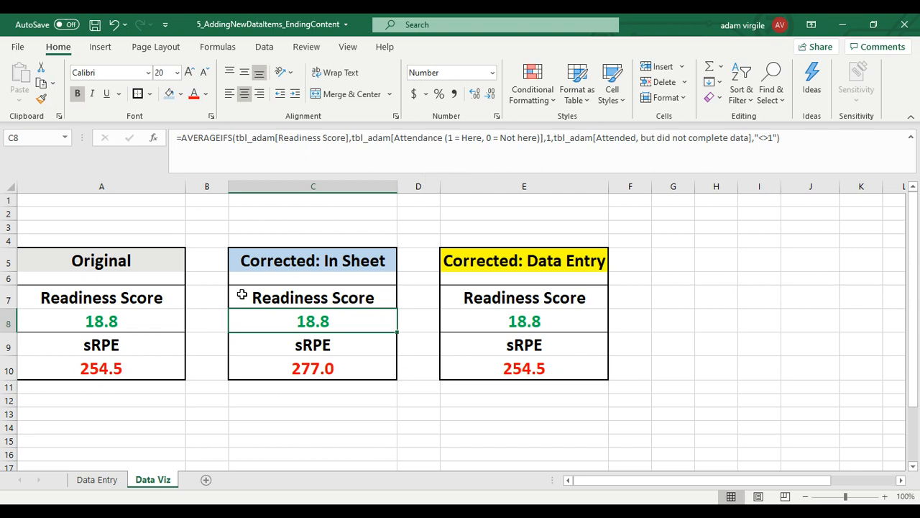
pyautogui.moveTo(401, 161)
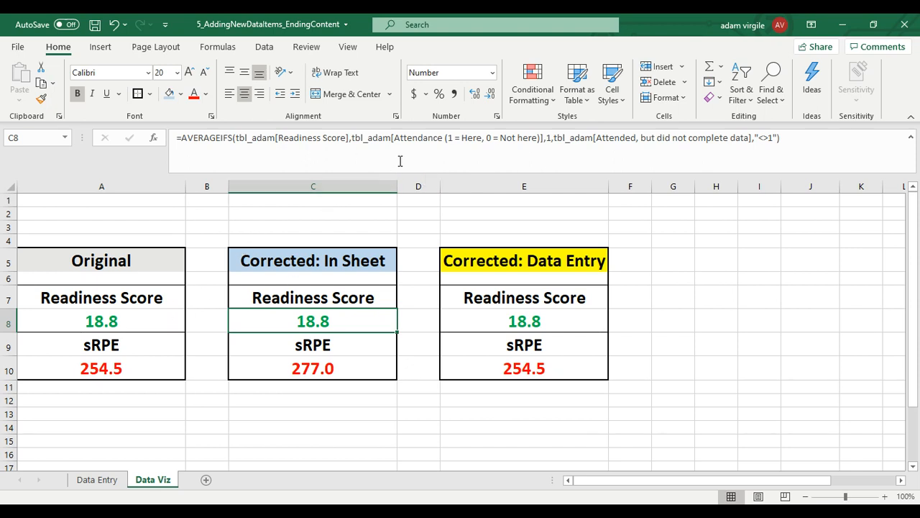
pyautogui.moveTo(501, 321)
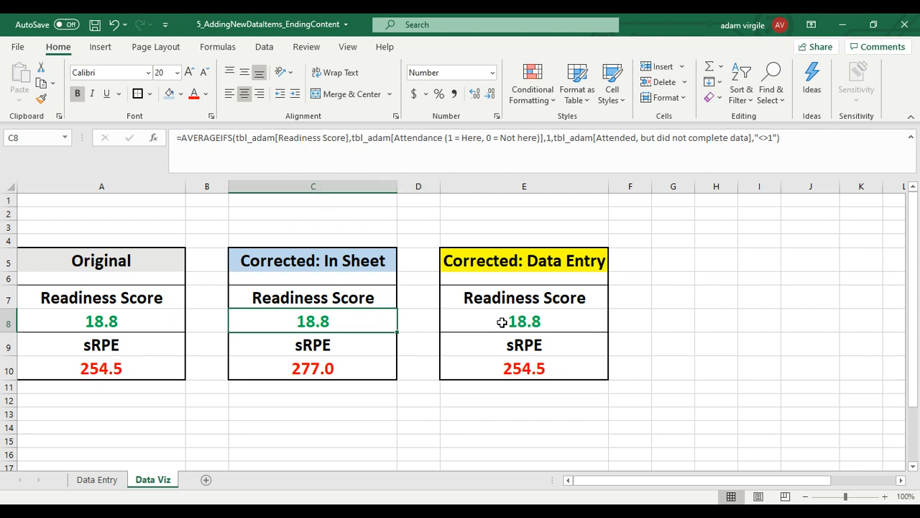
pyautogui.click(524, 322)
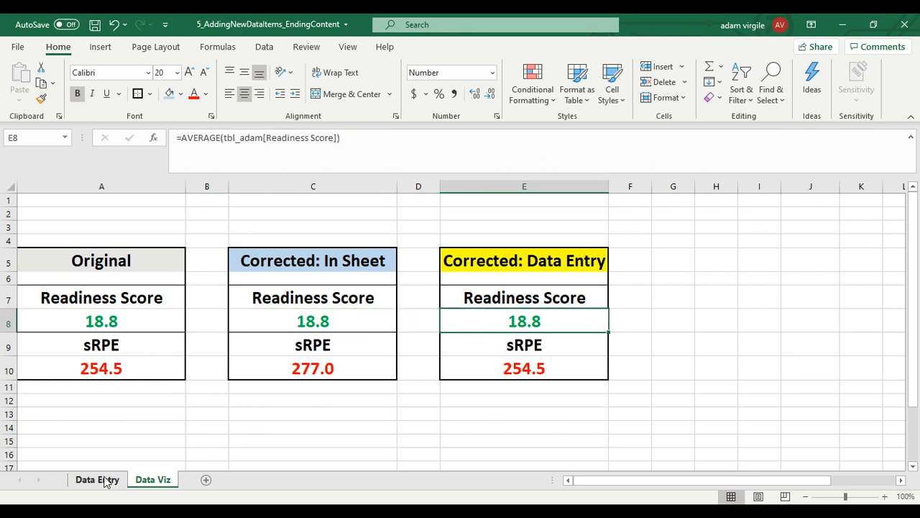
pyautogui.click(96, 479)
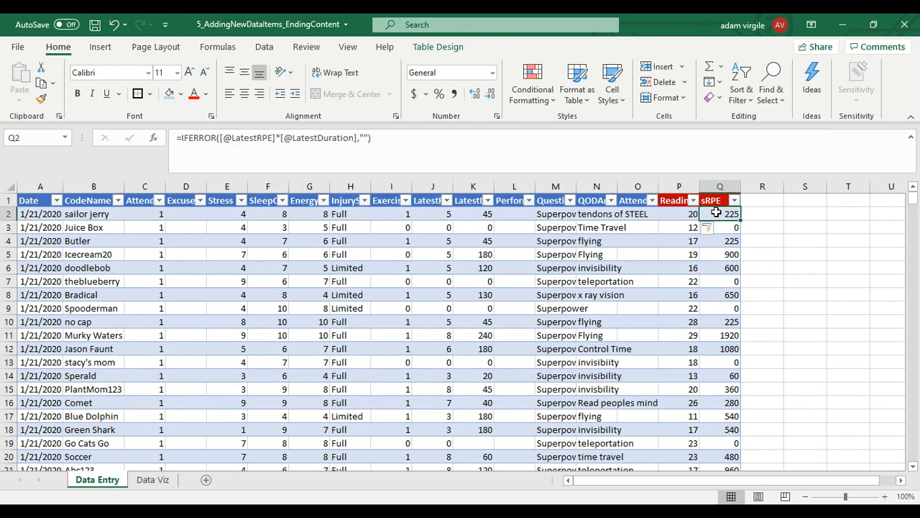
pyautogui.click(678, 214)
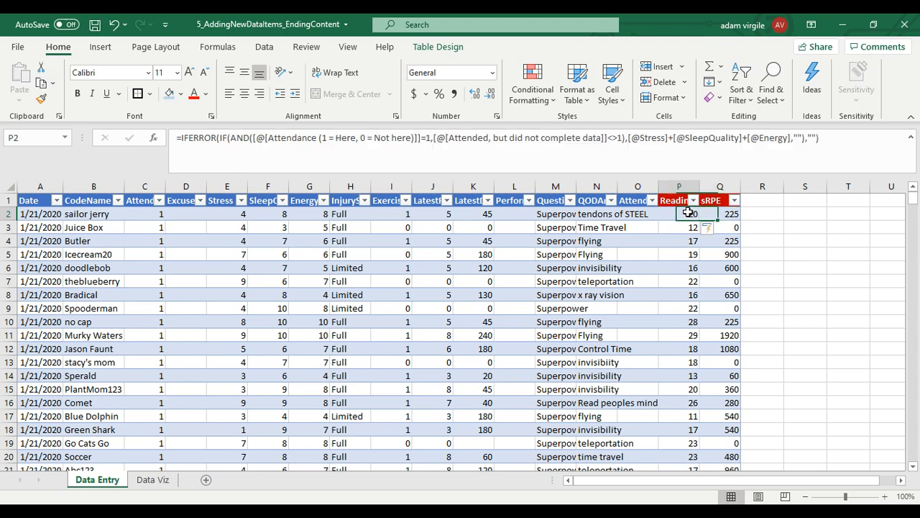
pyautogui.click(720, 213)
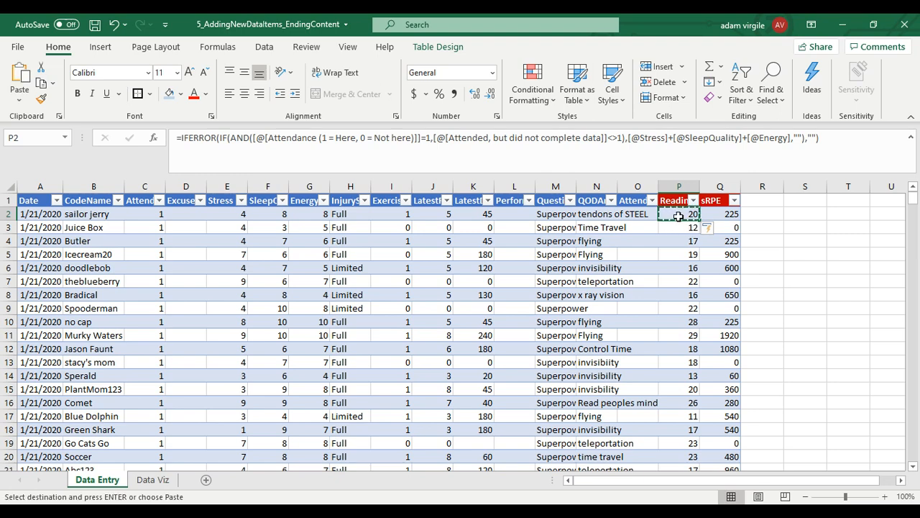
pyautogui.click(720, 213)
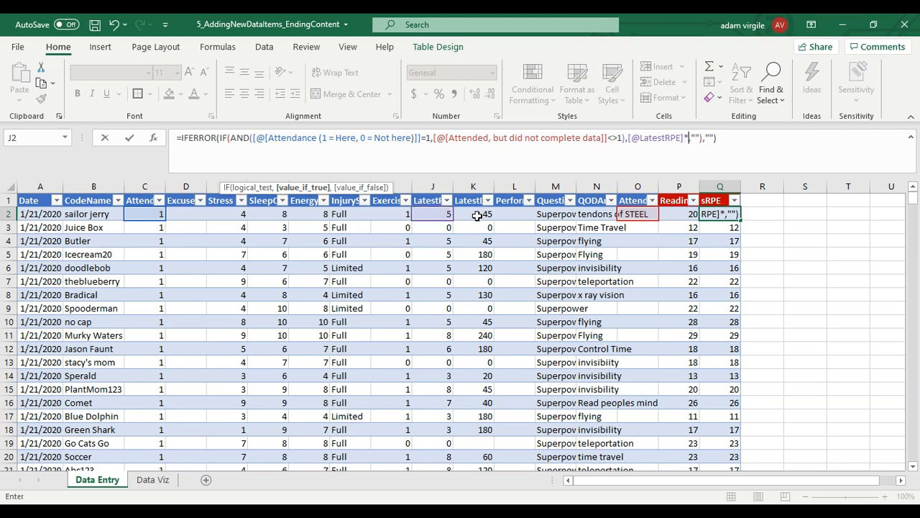
pyautogui.click(473, 213)
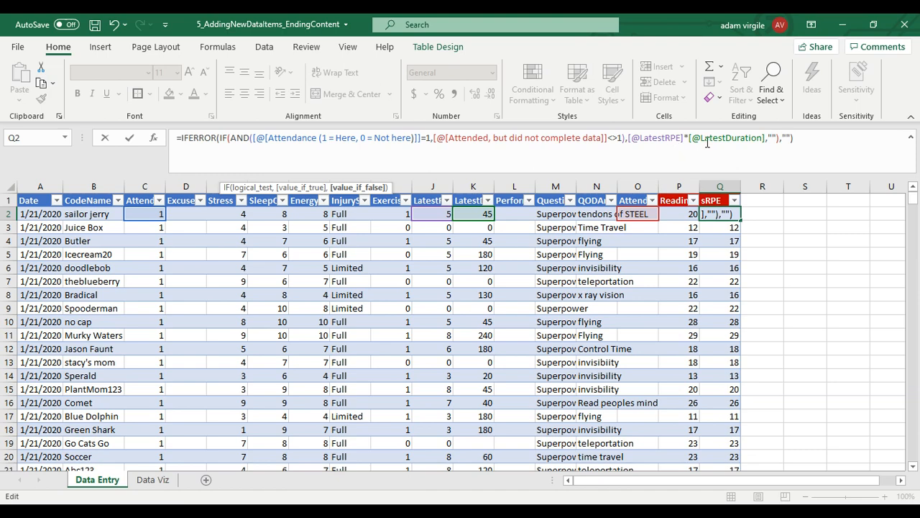
pyautogui.press('enter')
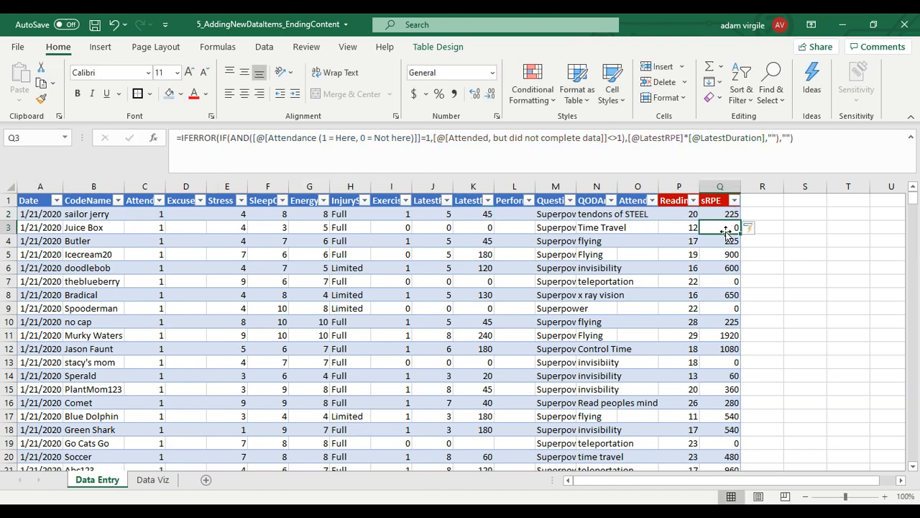
pyautogui.scroll(-3)
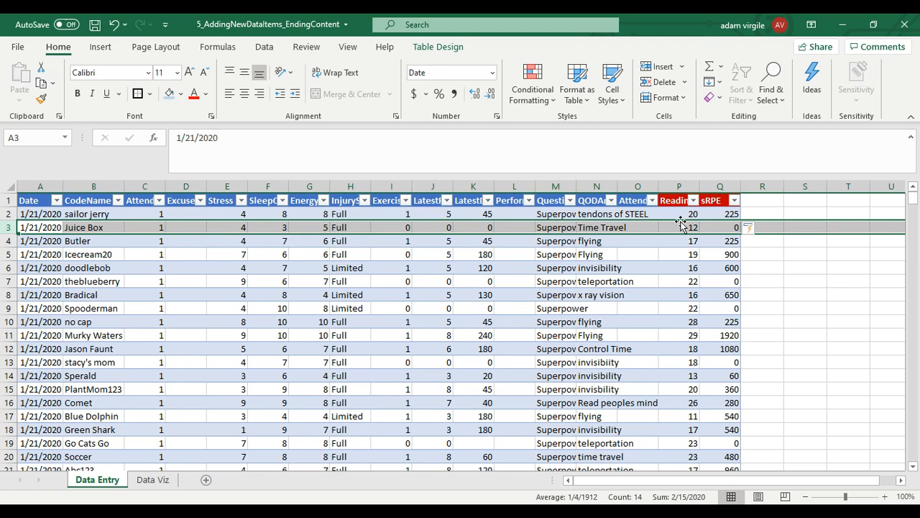
pyautogui.moveTo(189, 240)
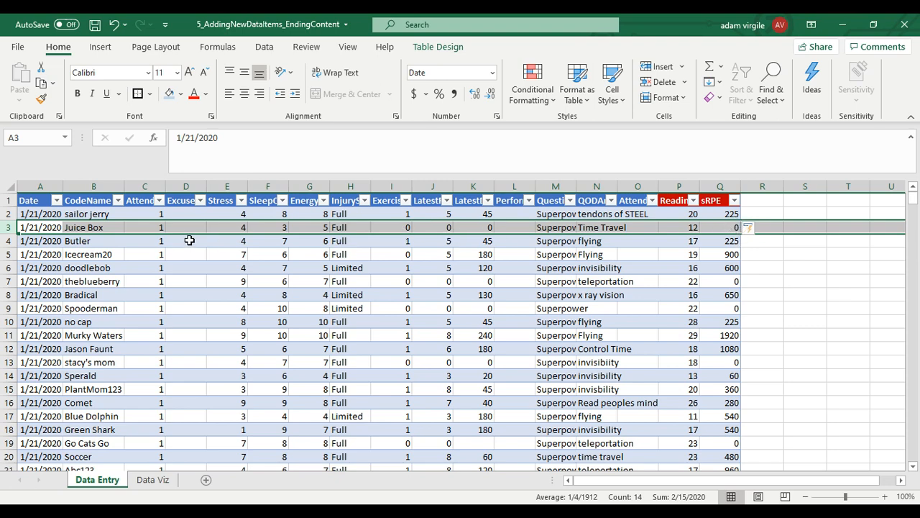
pyautogui.moveTo(186, 229)
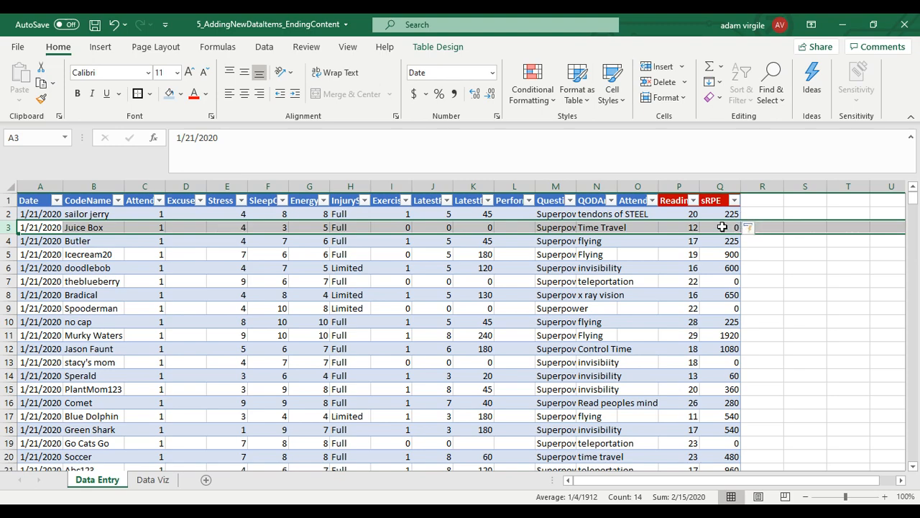
pyautogui.moveTo(709, 253)
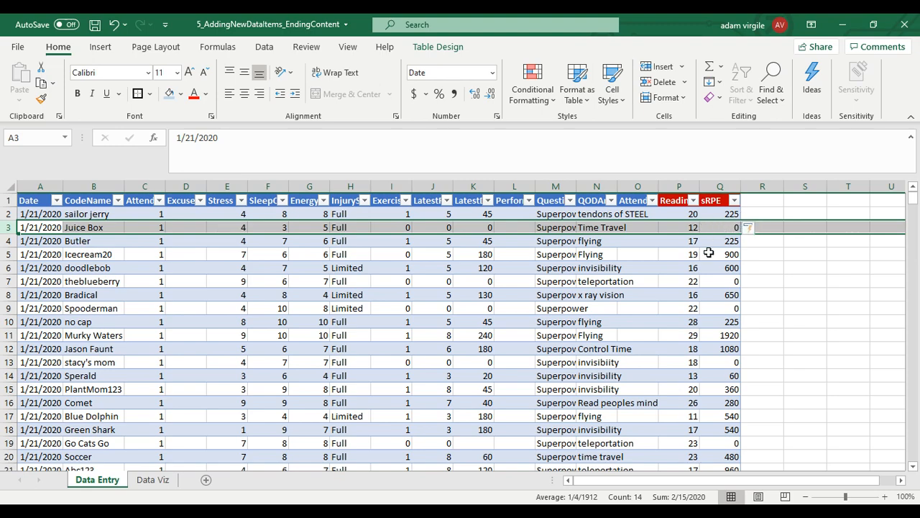
pyautogui.scroll(-3)
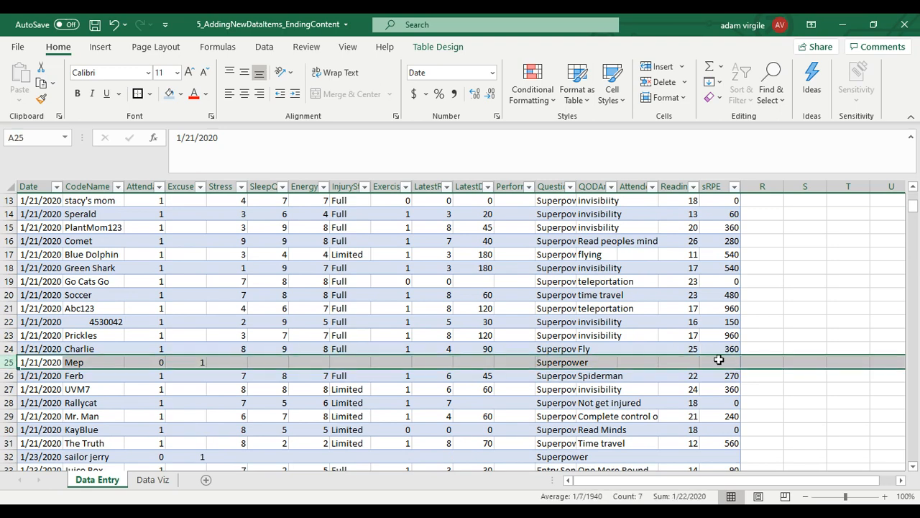
pyautogui.moveTo(129, 463)
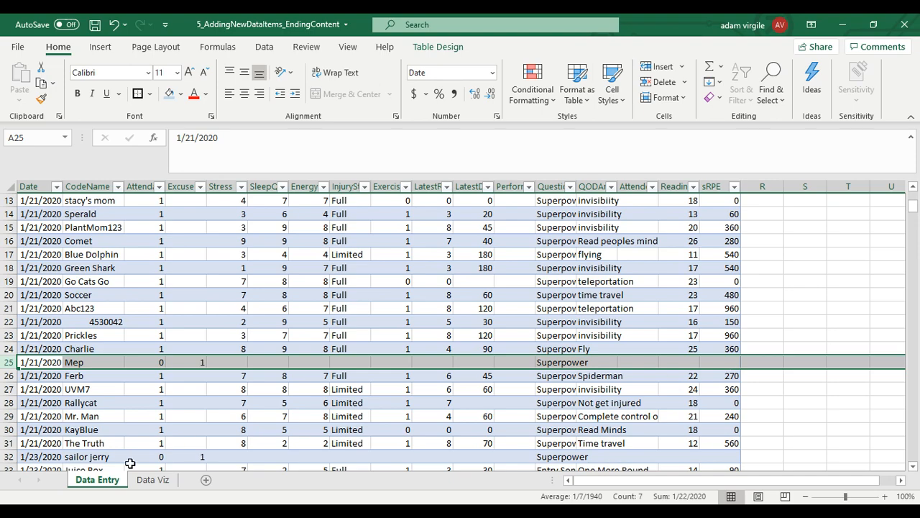
# Step: Confirm all three Data Viz panels show Readiness Score 18.8 and sRPE 277.0
pyautogui.click(152, 479)
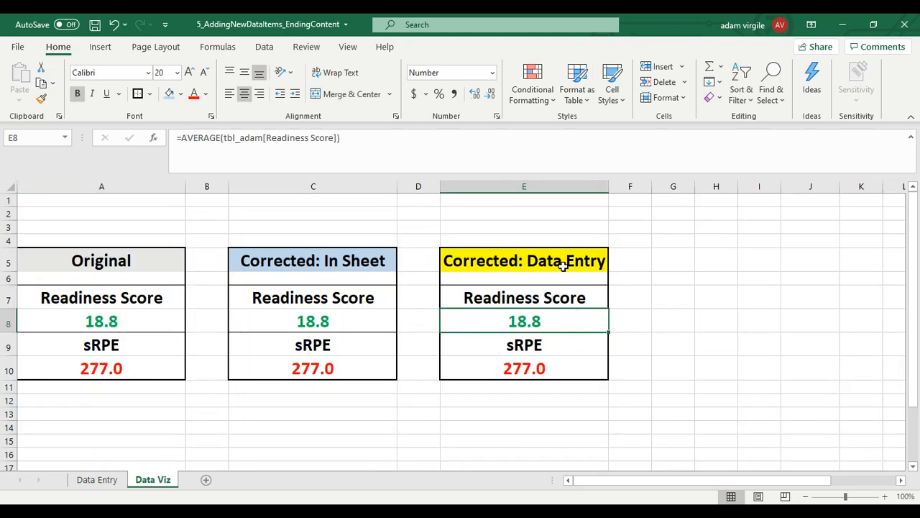
pyautogui.moveTo(235, 312)
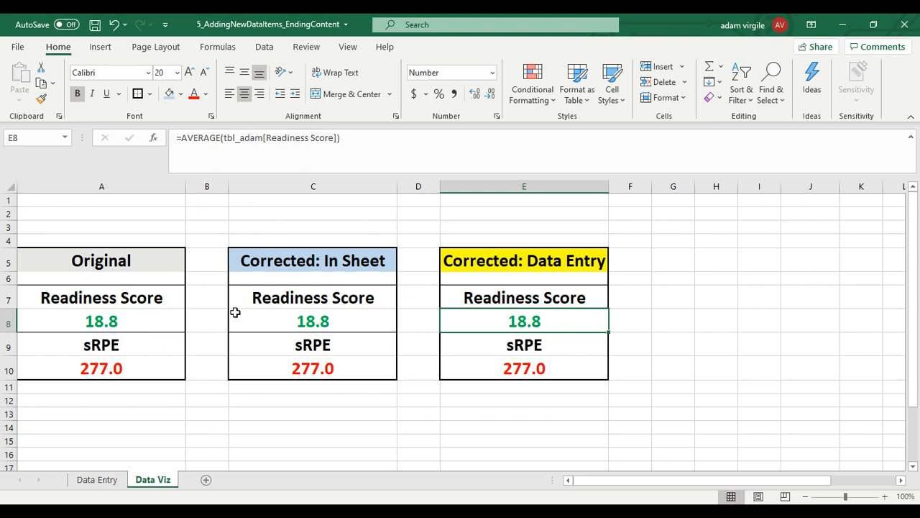
pyautogui.moveTo(309, 318)
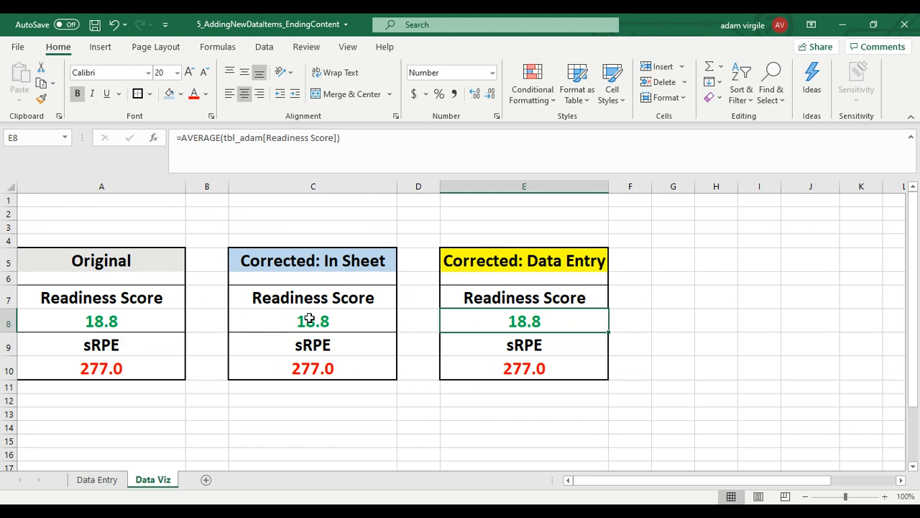
pyautogui.moveTo(361, 308)
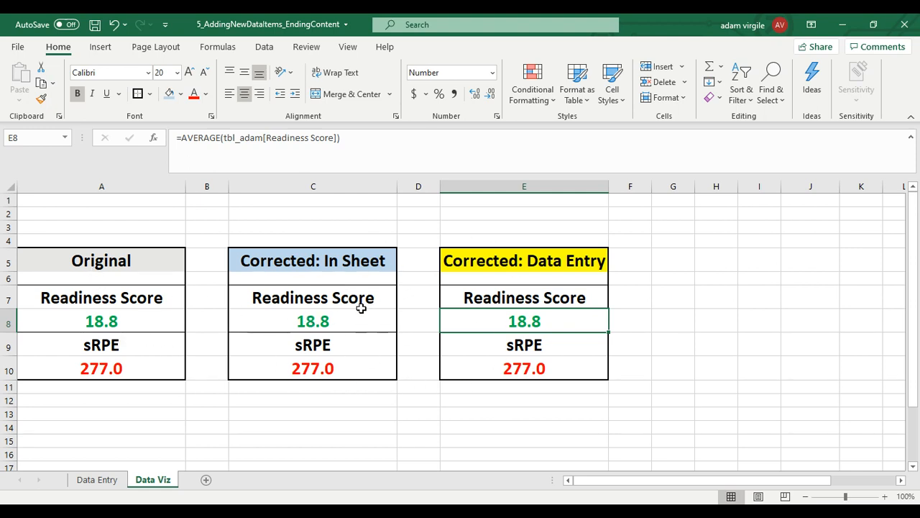
pyautogui.moveTo(379, 331)
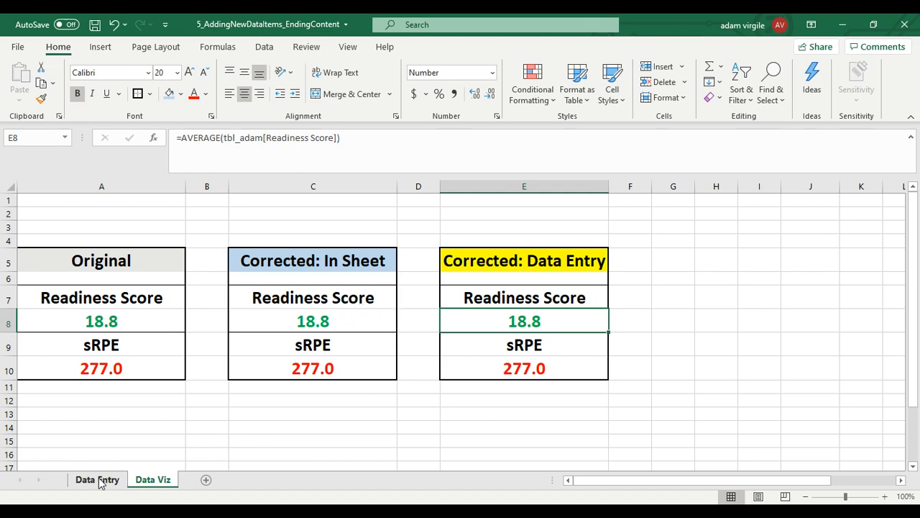
pyautogui.click(96, 479)
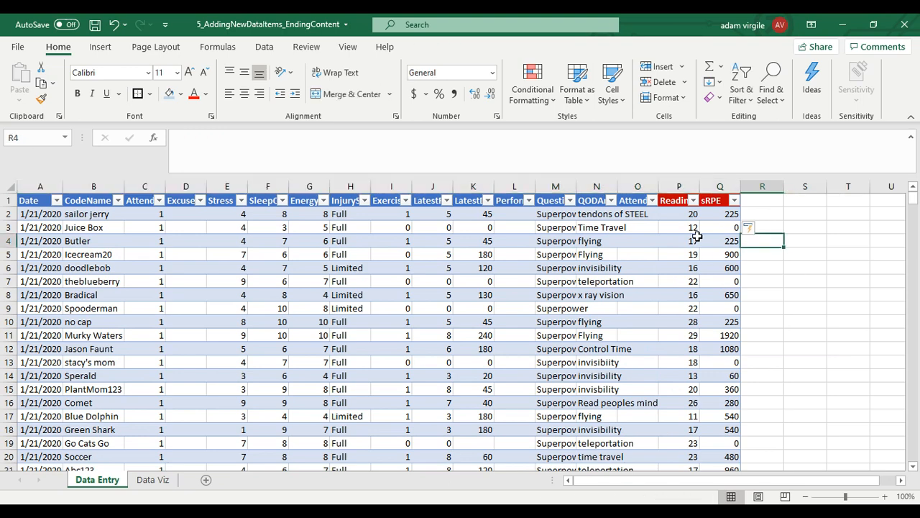
pyautogui.moveTo(584, 267)
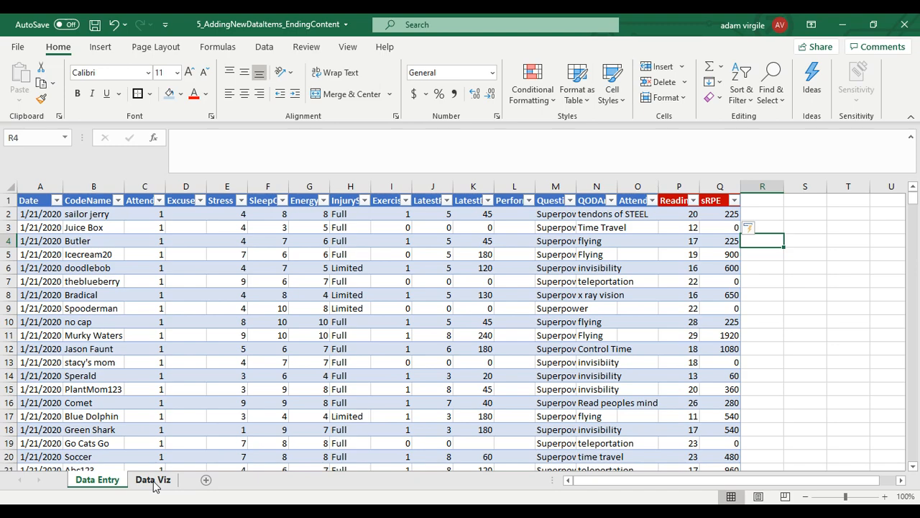
pyautogui.click(152, 479)
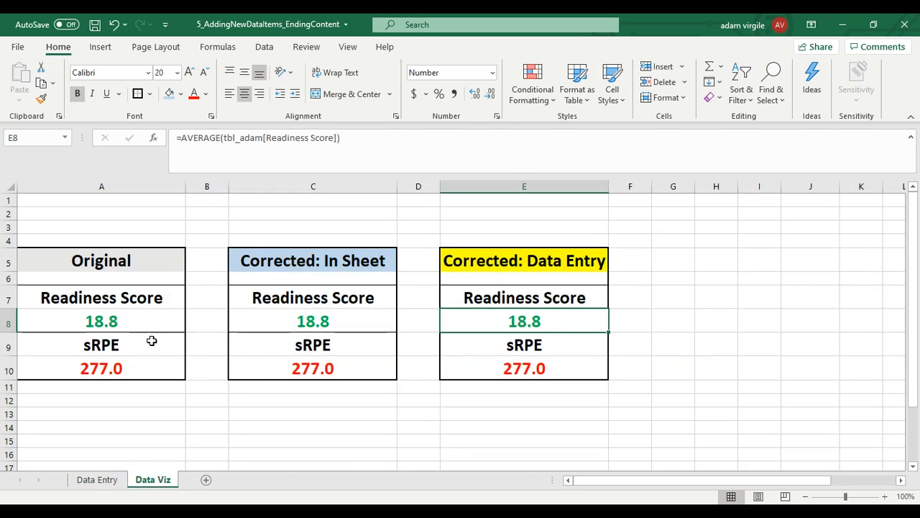
pyautogui.moveTo(160, 345)
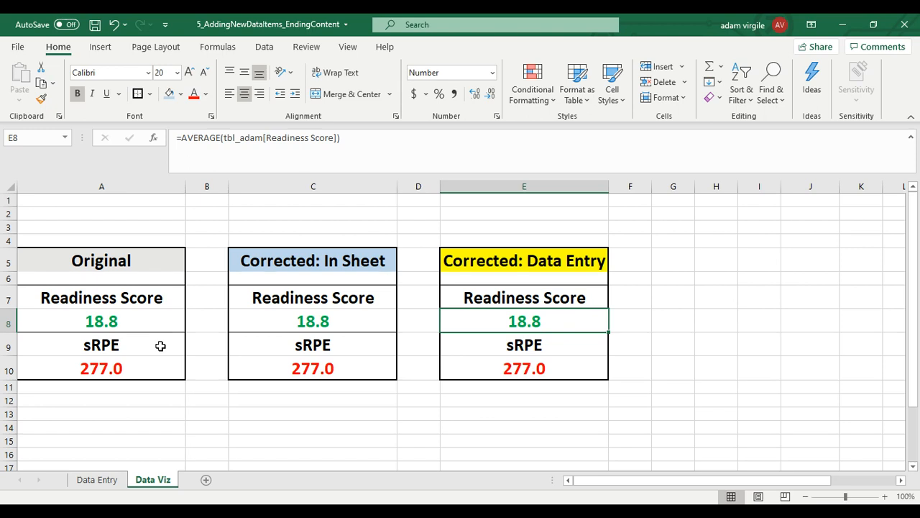
pyautogui.moveTo(132, 428)
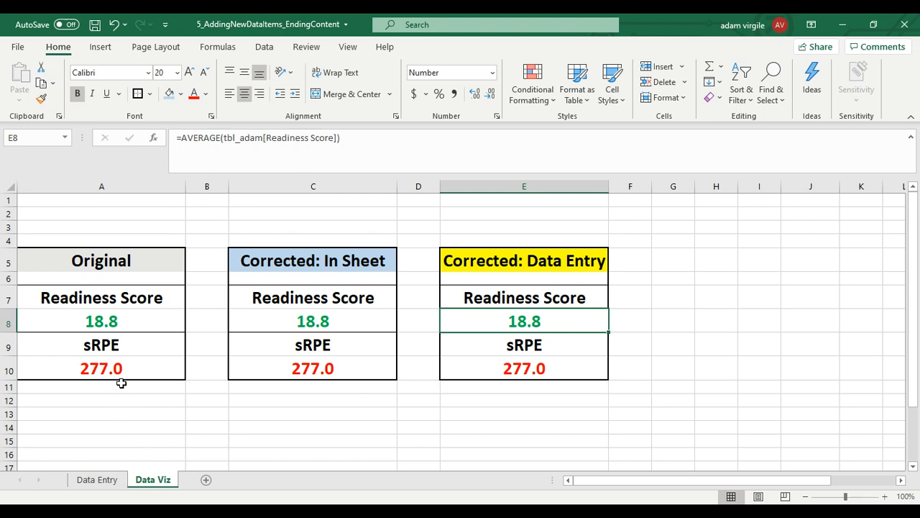
pyautogui.moveTo(159, 348)
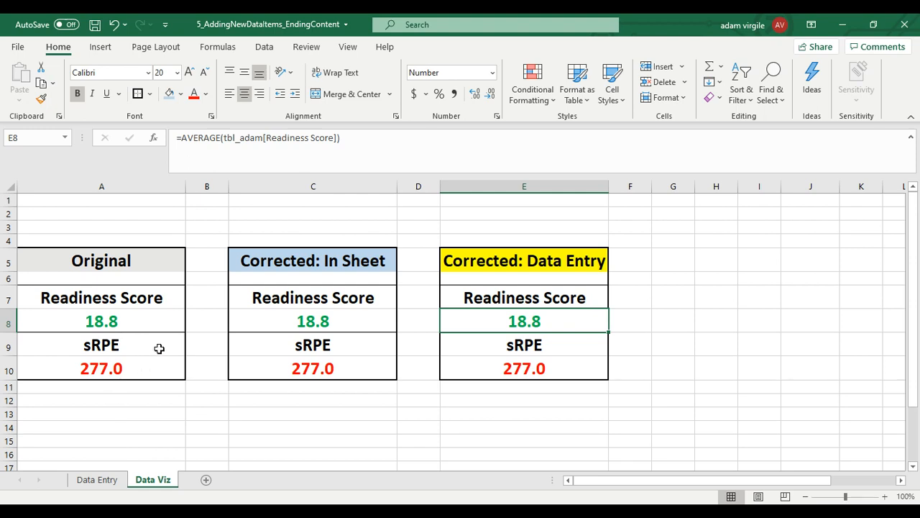
pyautogui.moveTo(148, 369)
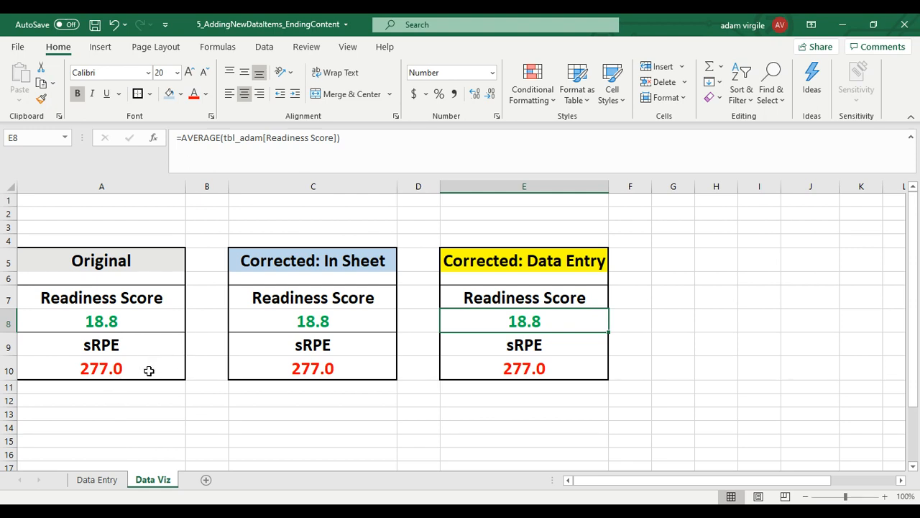
pyautogui.moveTo(353, 407)
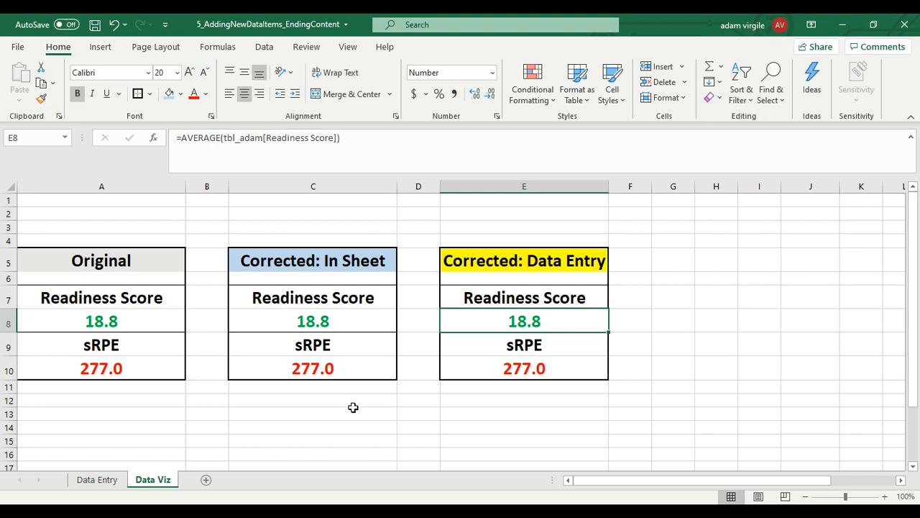
pyautogui.moveTo(403, 436)
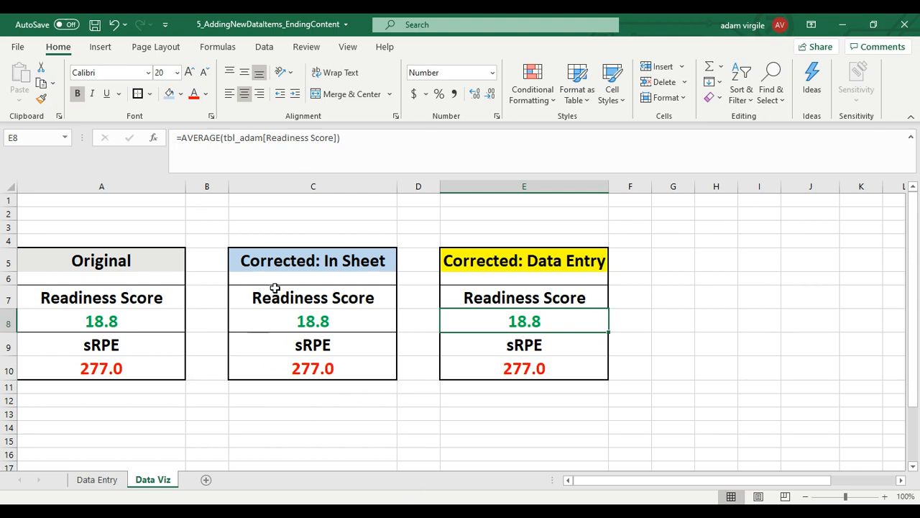
pyautogui.moveTo(432, 494)
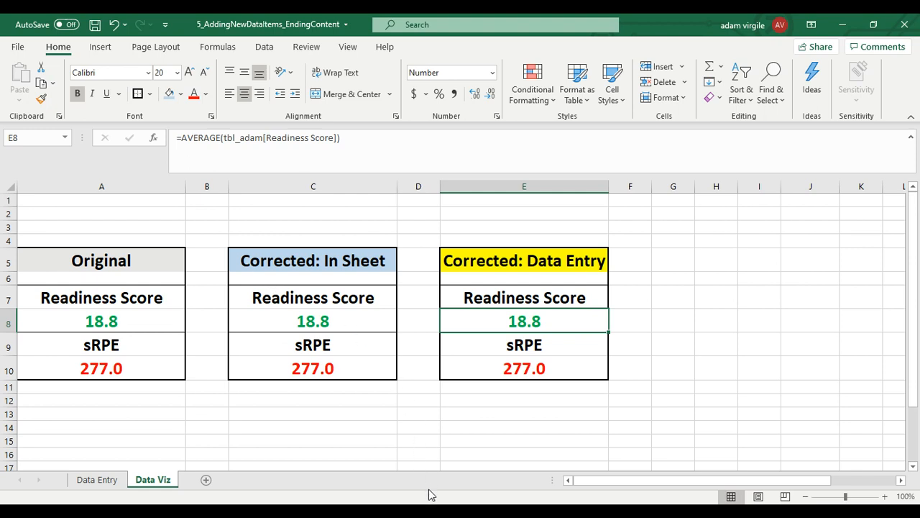